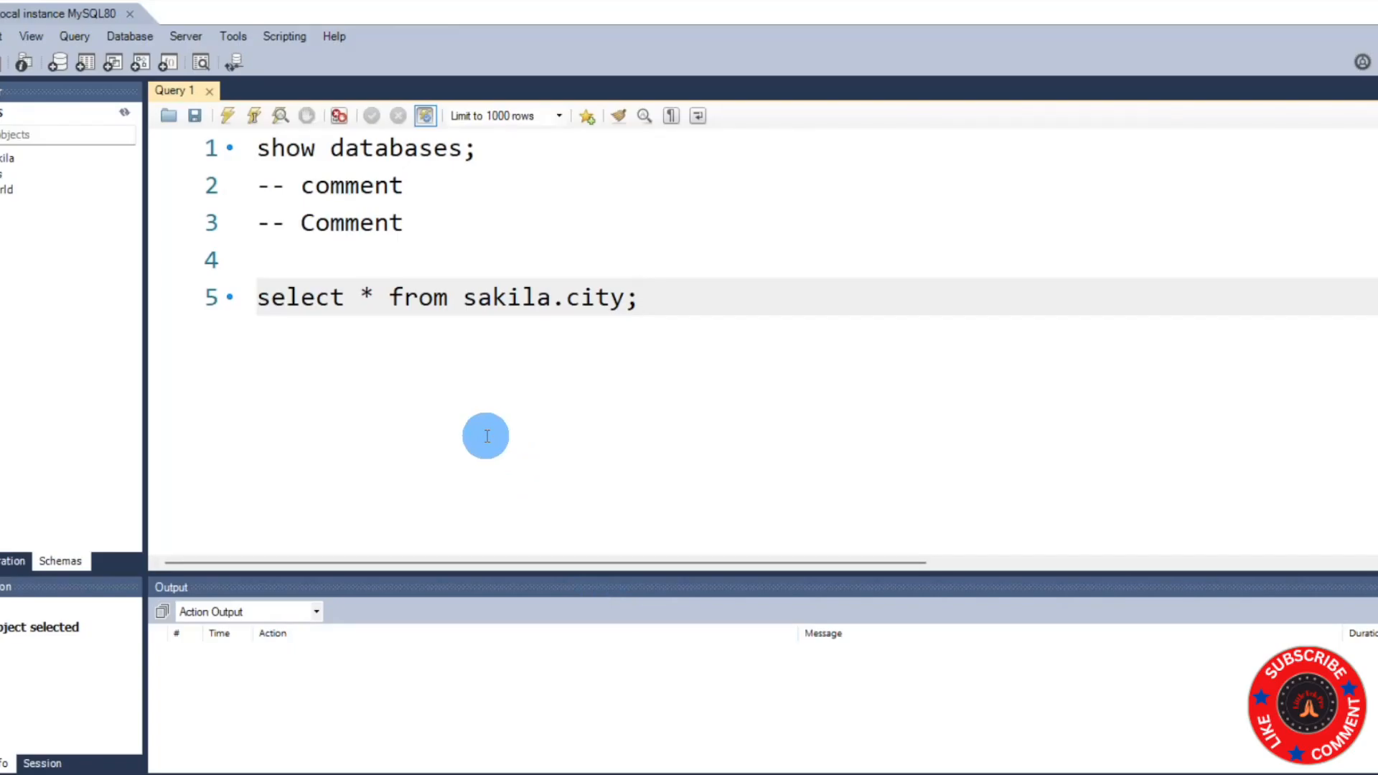
- Reach the Fonts & Colors preferences and view the available colour schemes
click(638, 297)
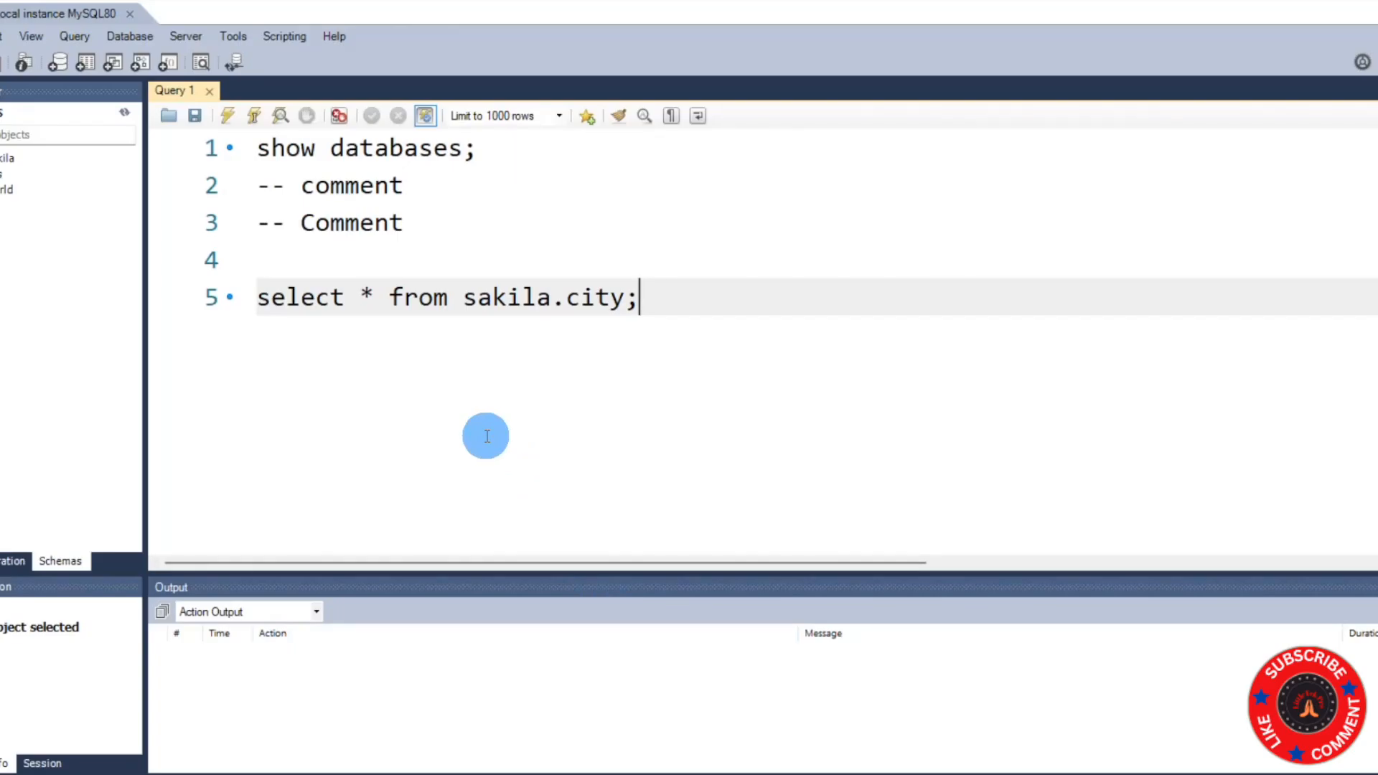
mouse_move(491, 393)
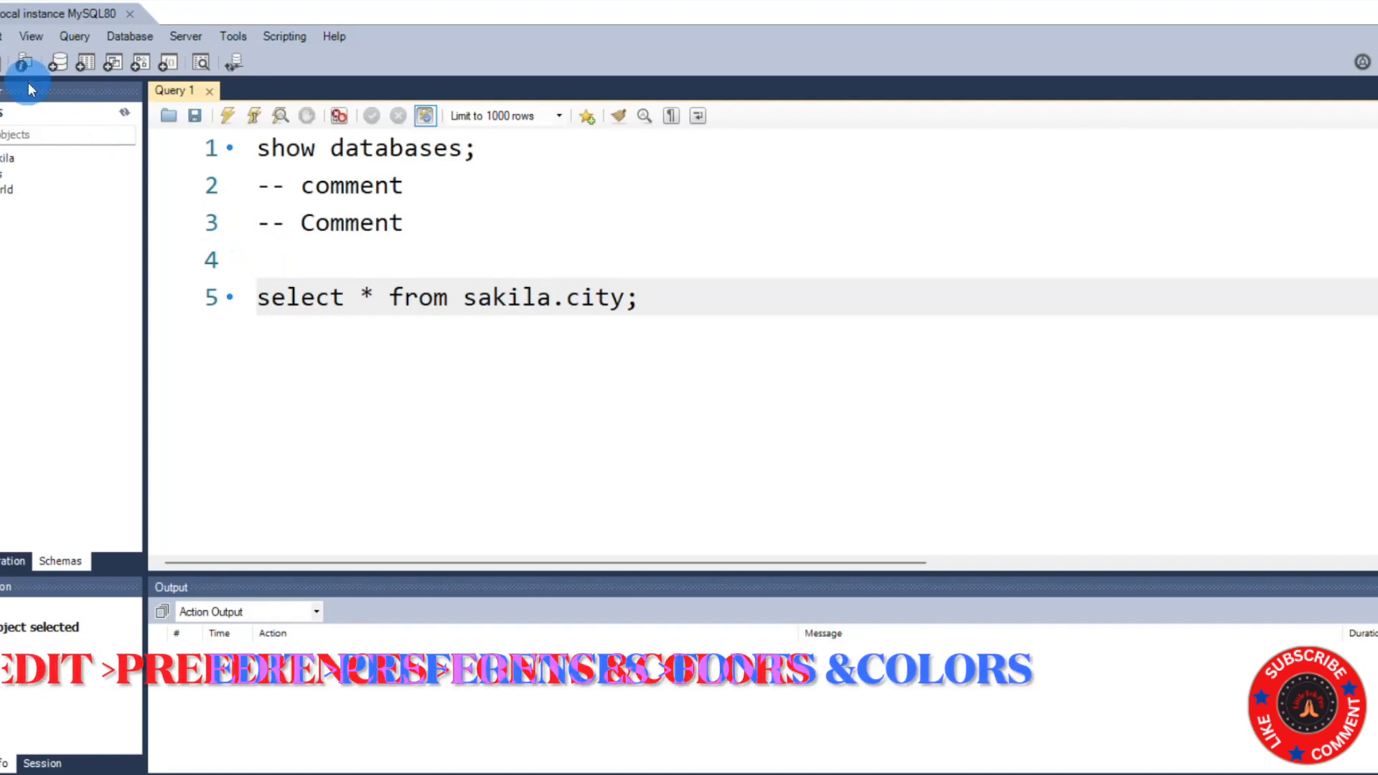
click(4, 36)
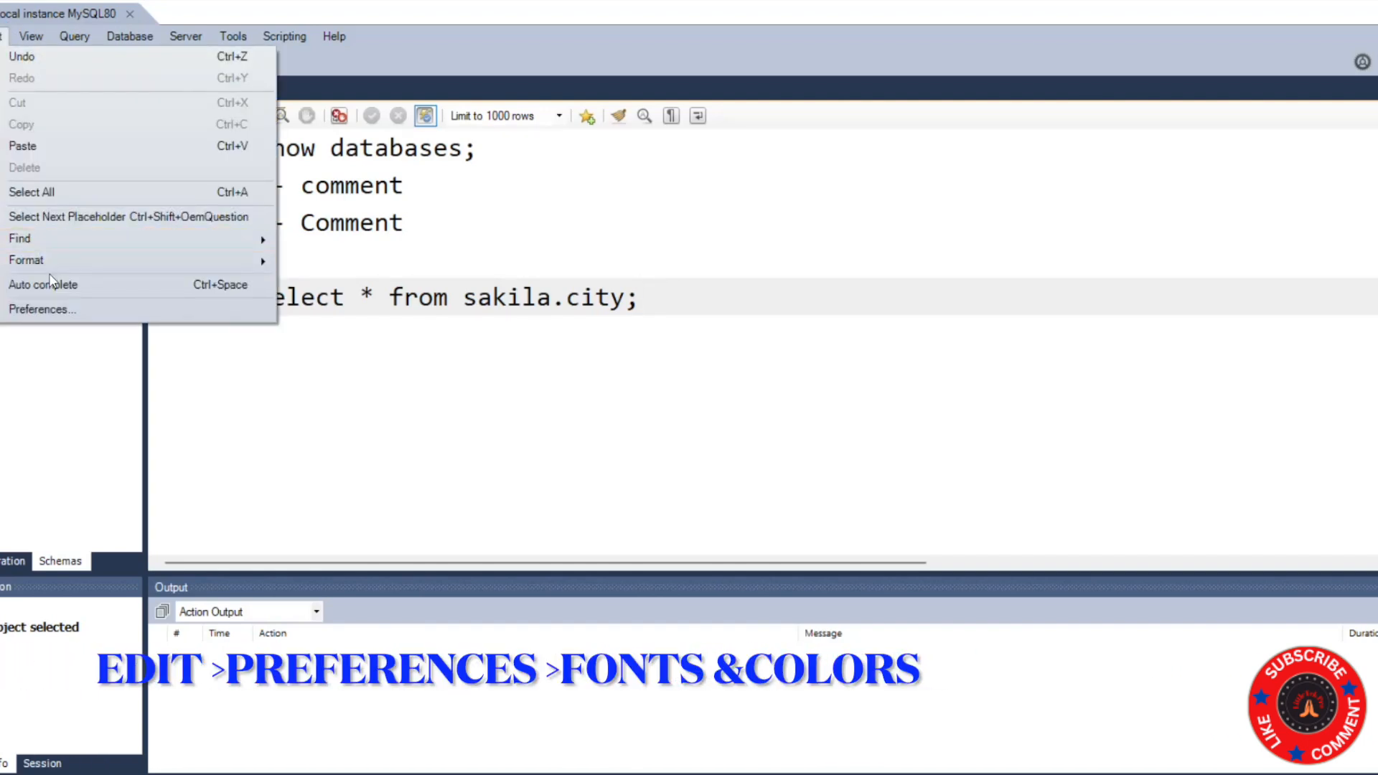
click(42, 308)
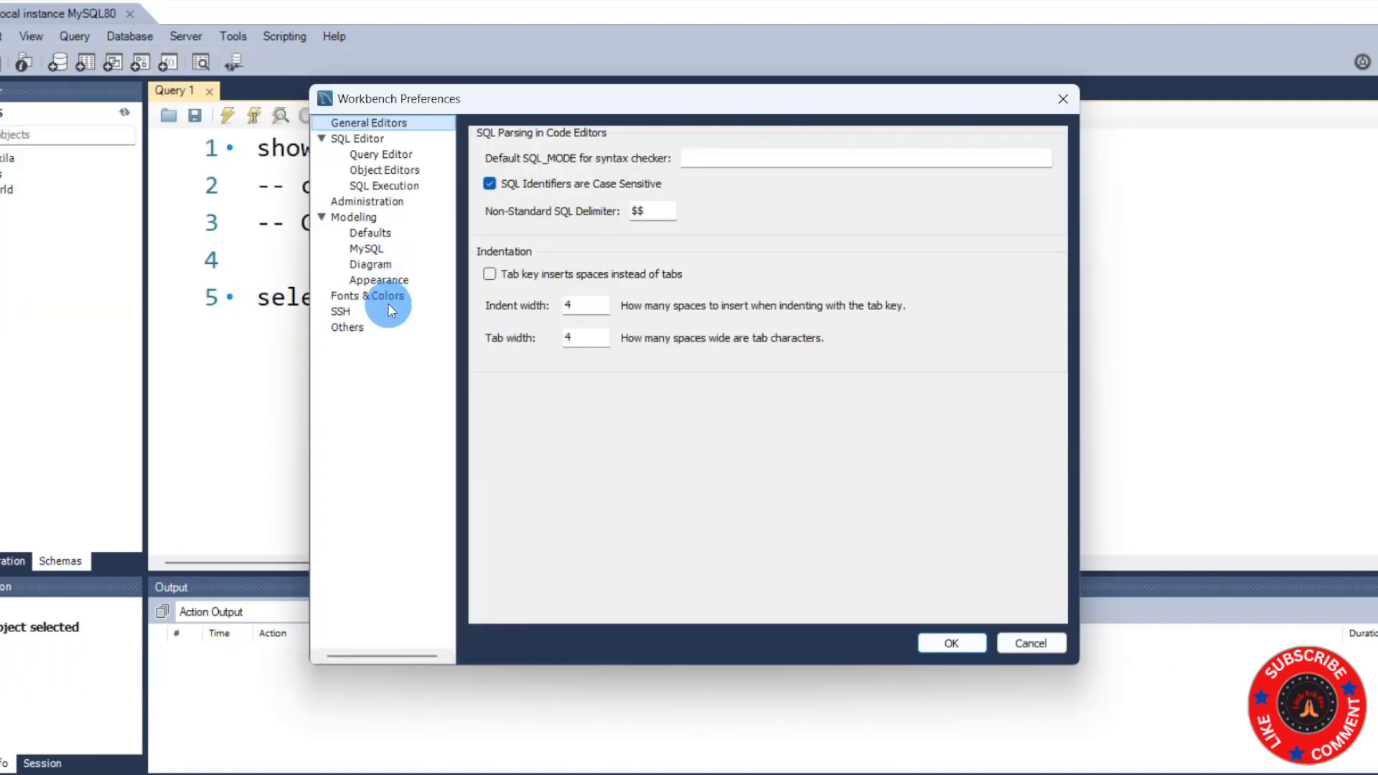
click(366, 296)
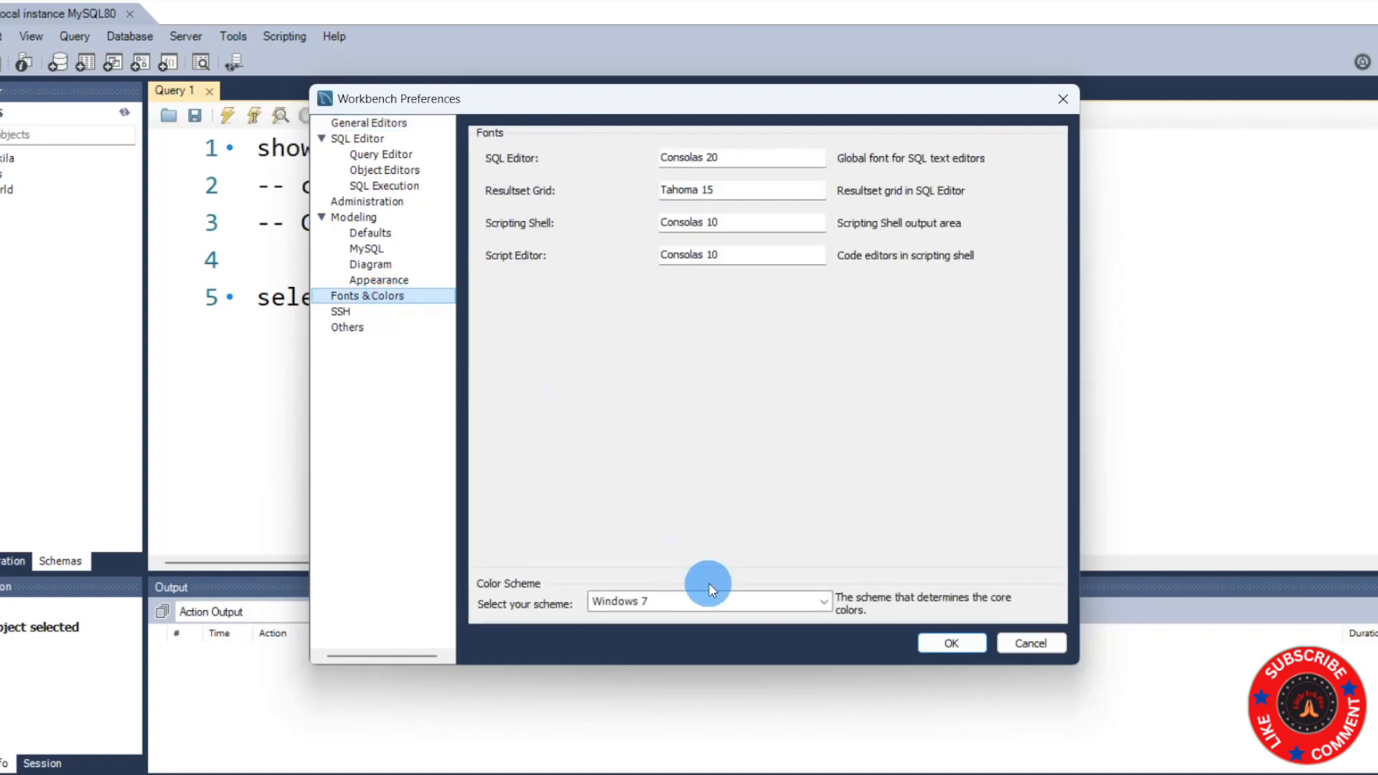
click(708, 602)
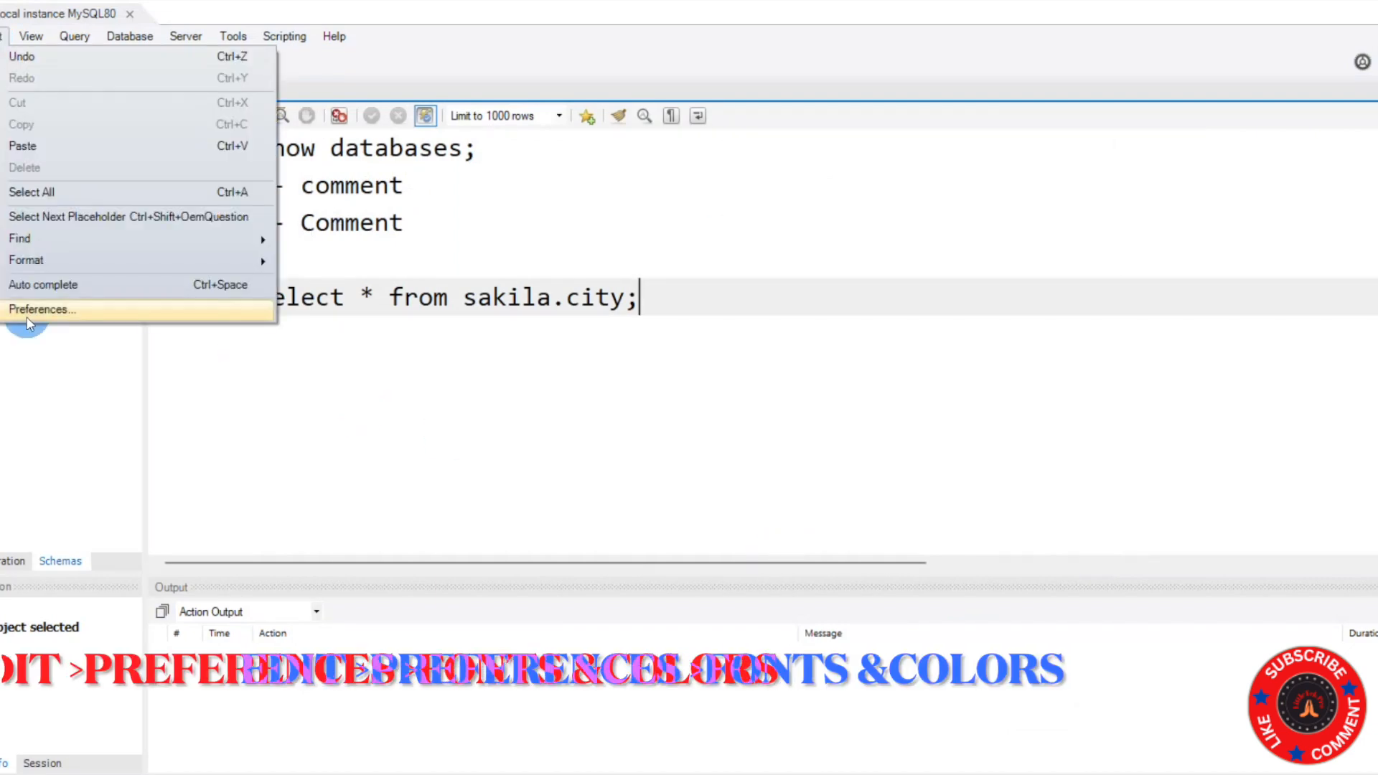
- Choose the Windows 8 colour scheme and confirm the preferences
click(42, 308)
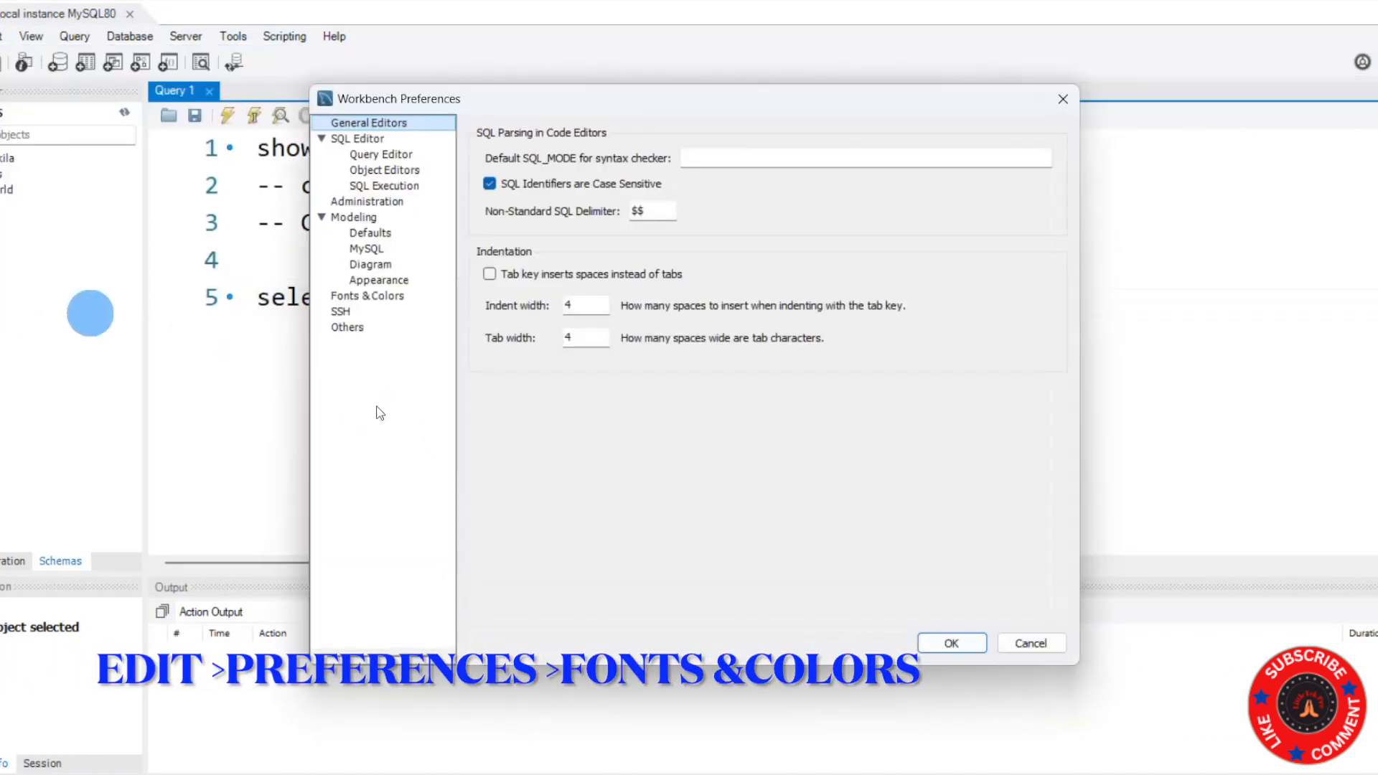
click(367, 296)
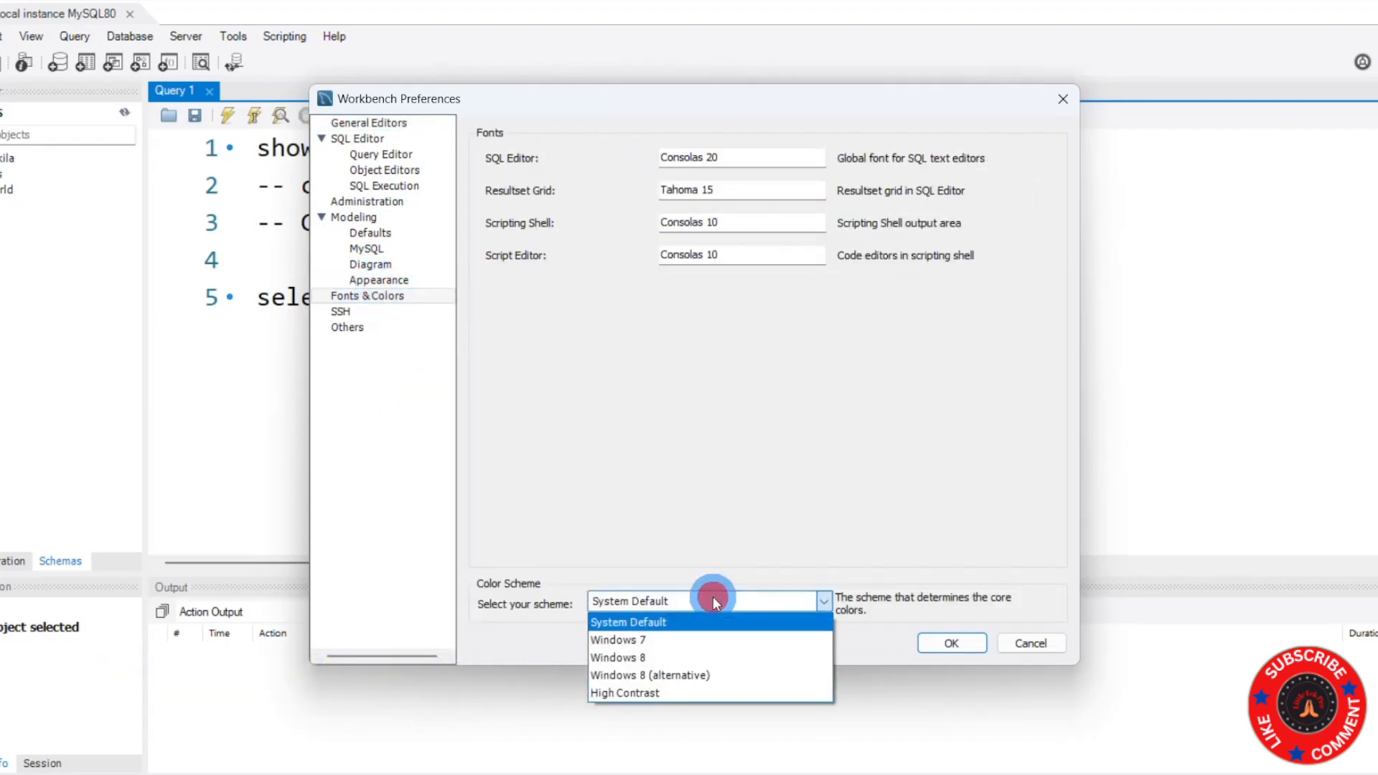
click(617, 658)
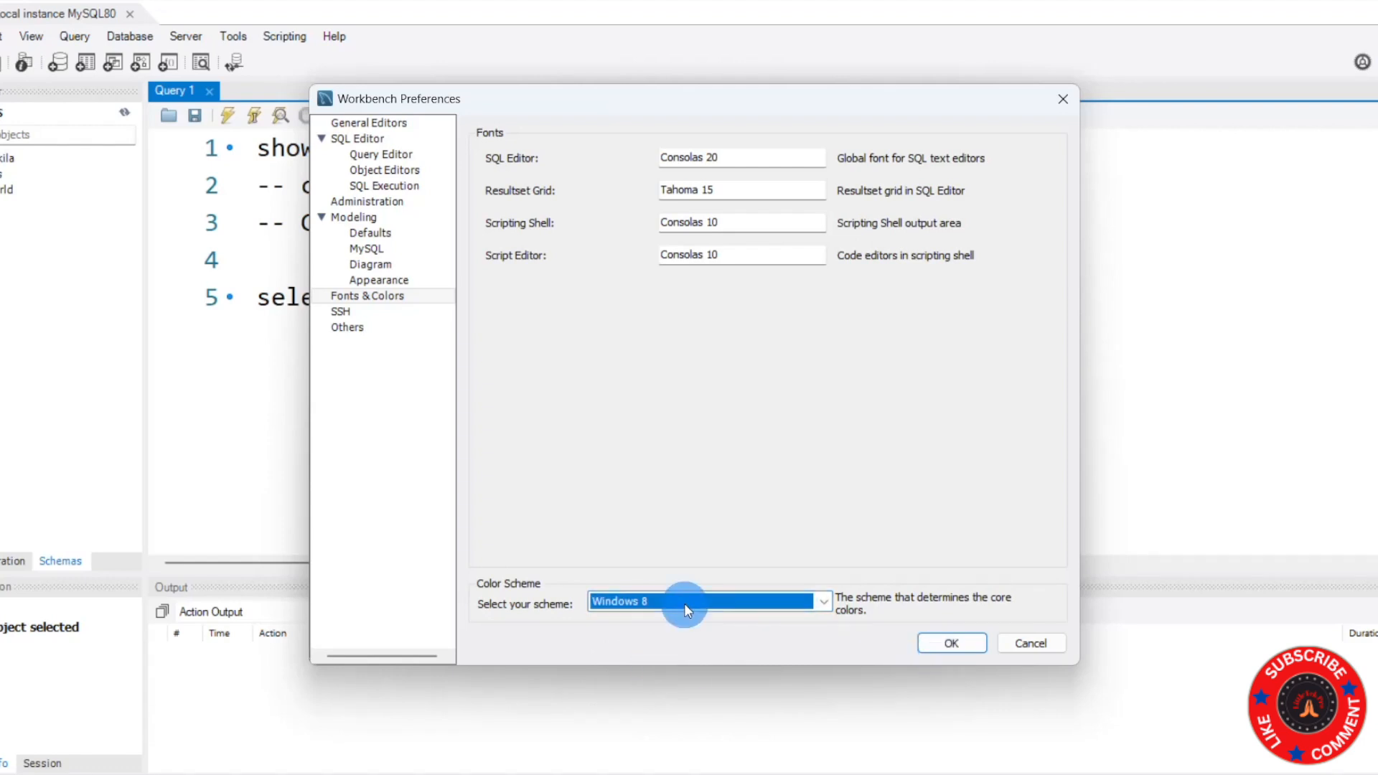
click(950, 643)
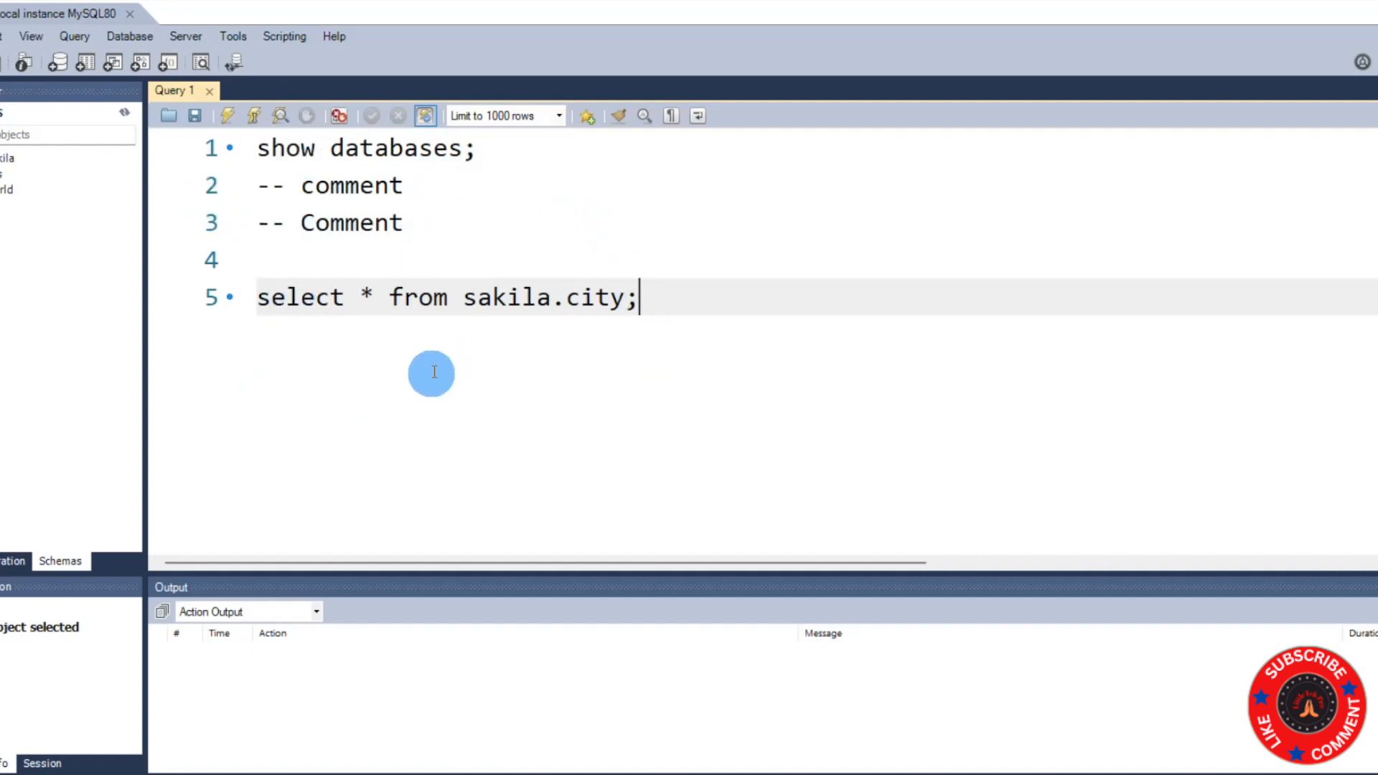
mouse_move(413, 436)
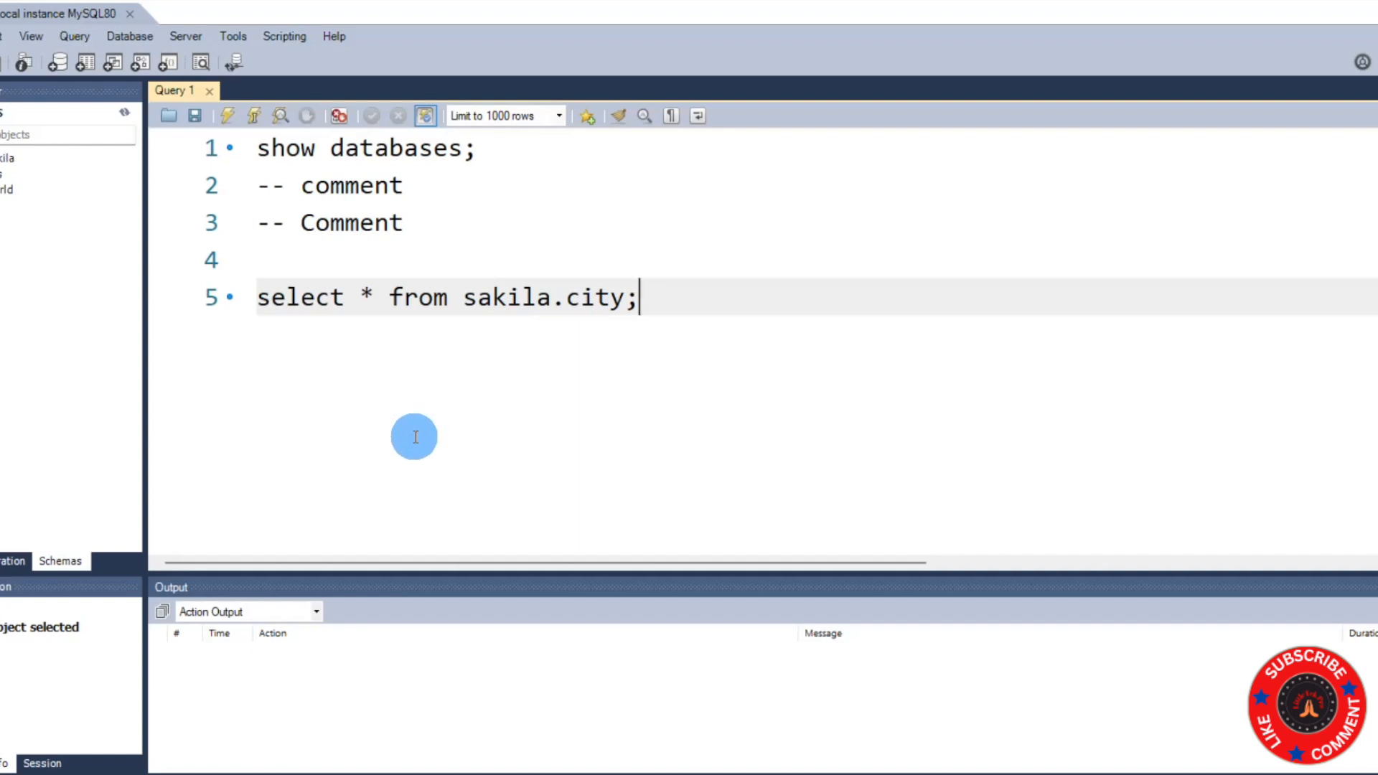
mouse_move(596, 480)
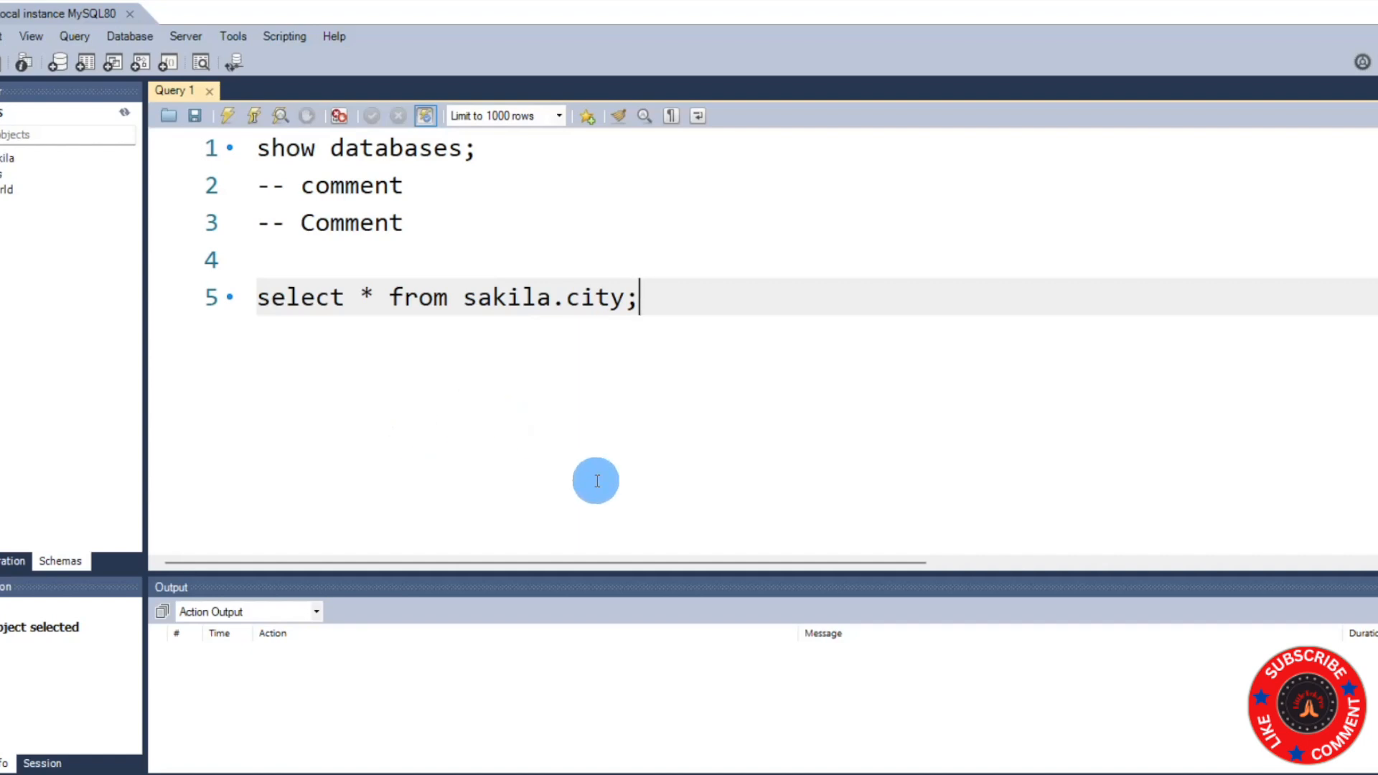
mouse_move(636, 506)
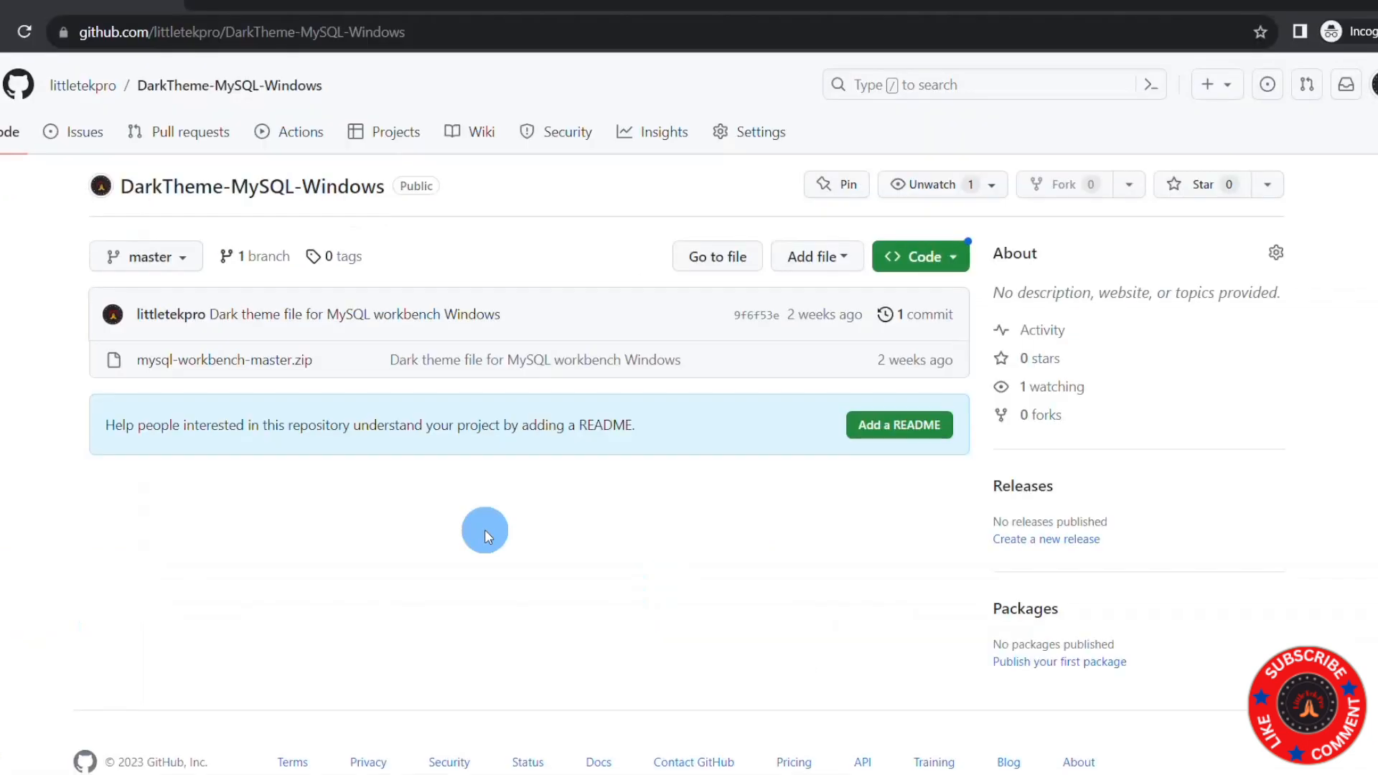
mouse_move(282, 264)
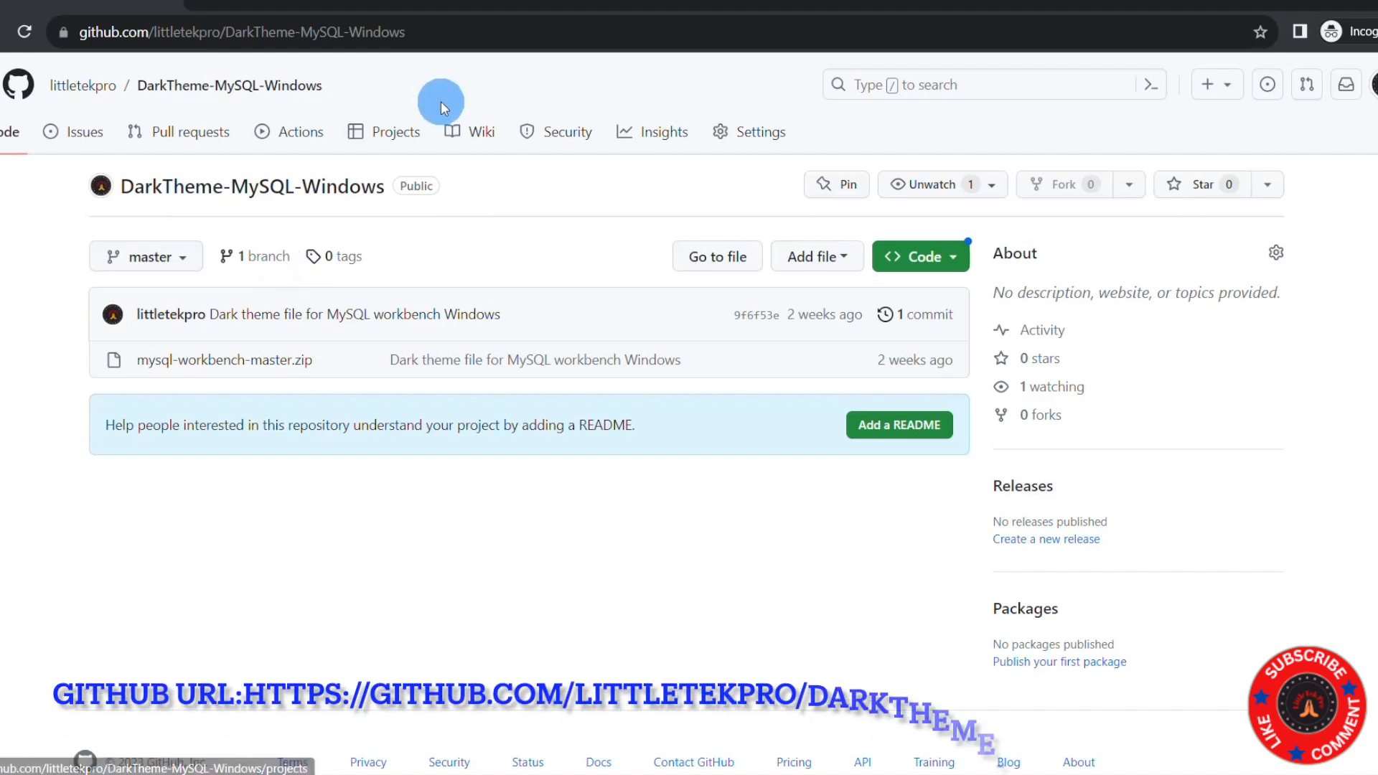
mouse_move(947, 289)
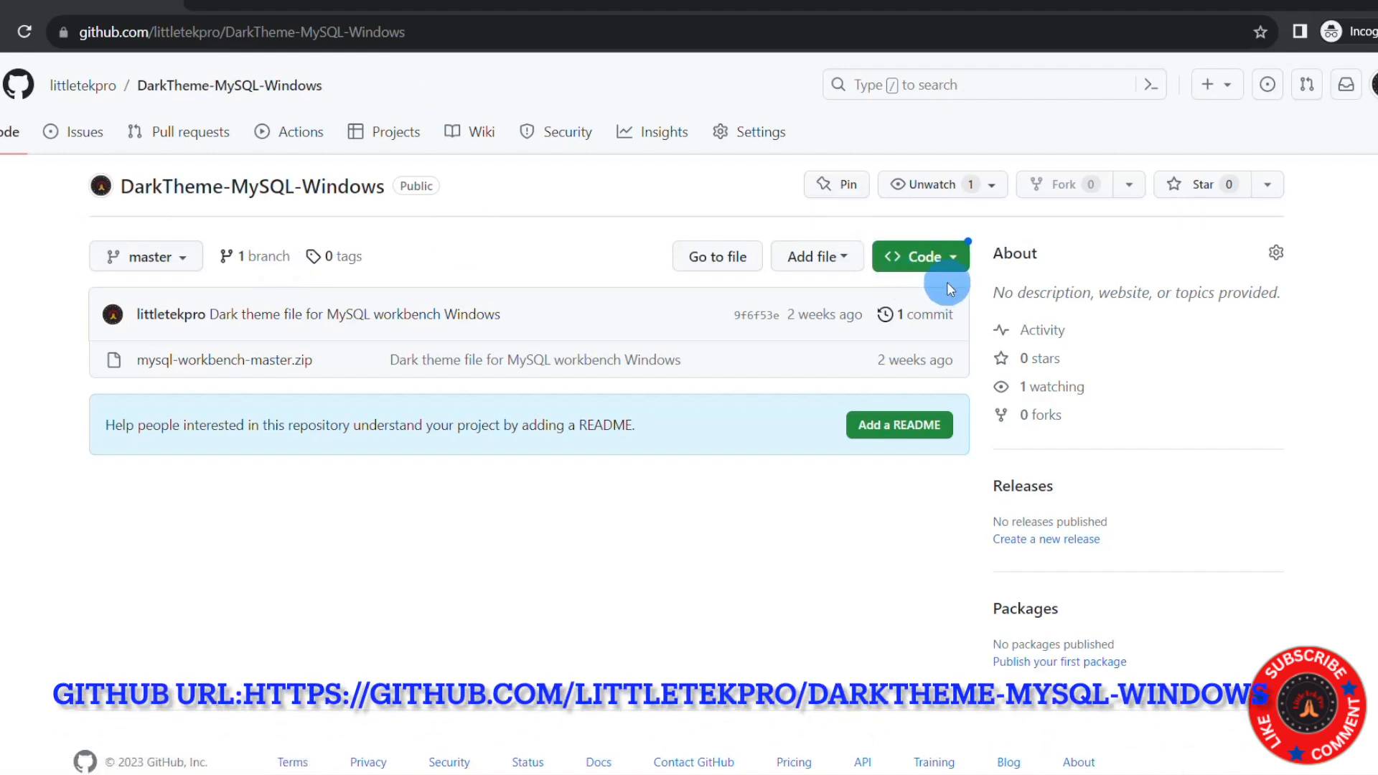
- Show the repo's Clone/Download ZIP panel, then bring up a Git Bash terminal in the learning folder
click(919, 255)
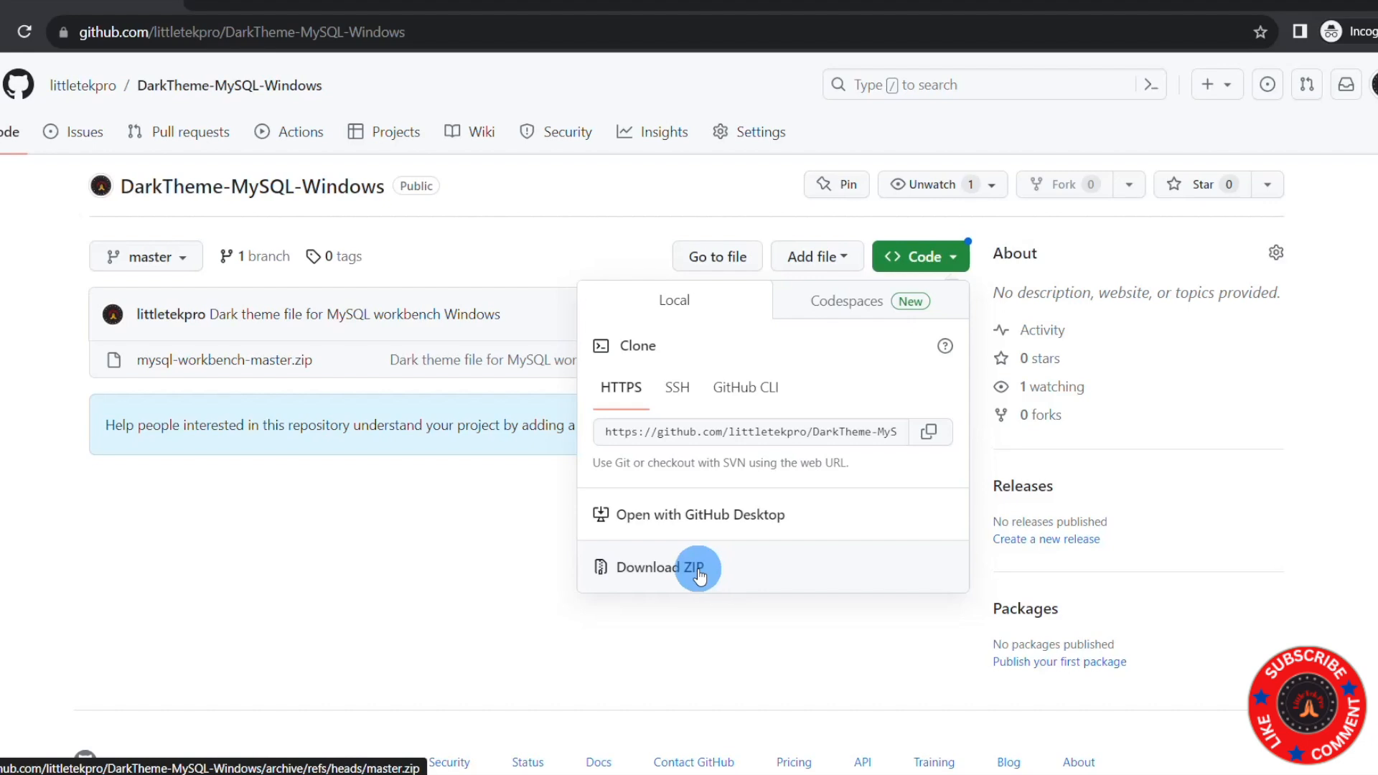
mouse_move(516, 554)
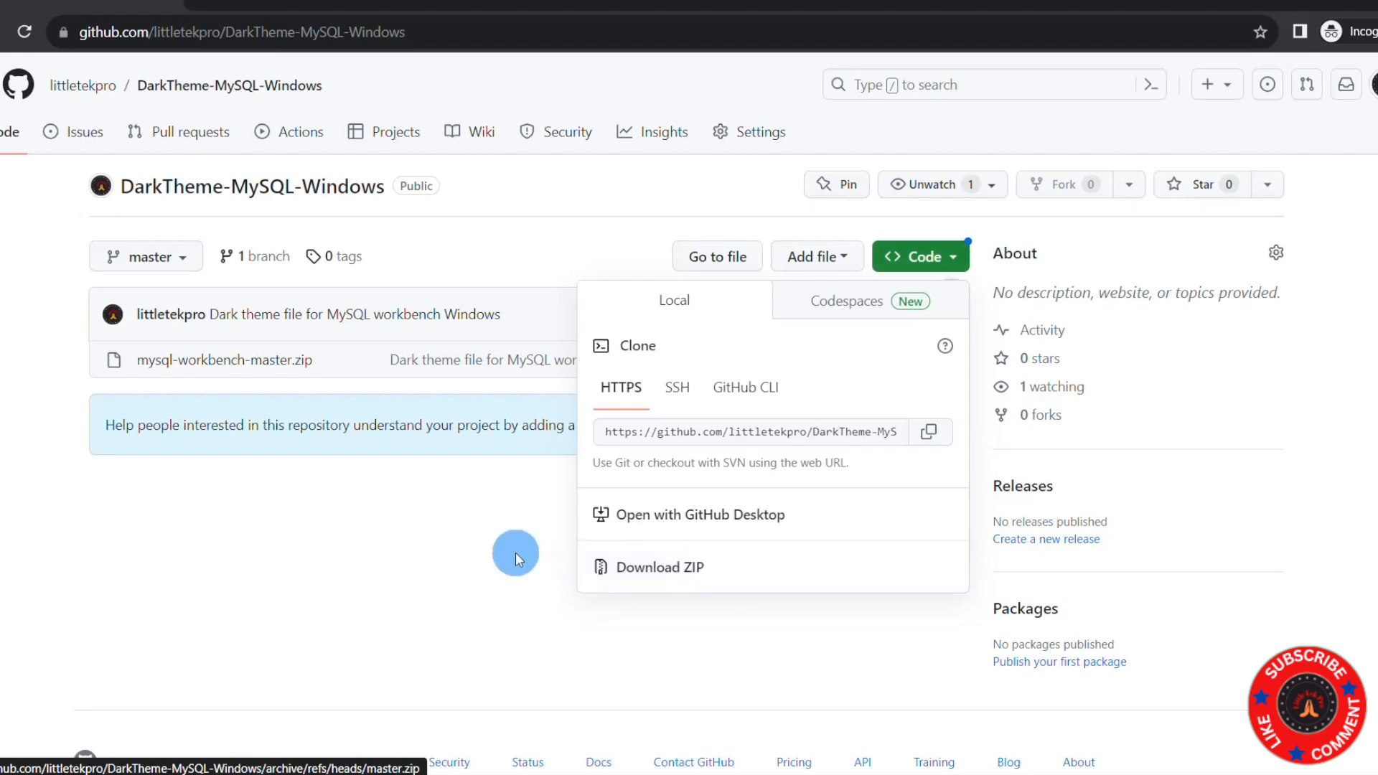
right_click(515, 554)
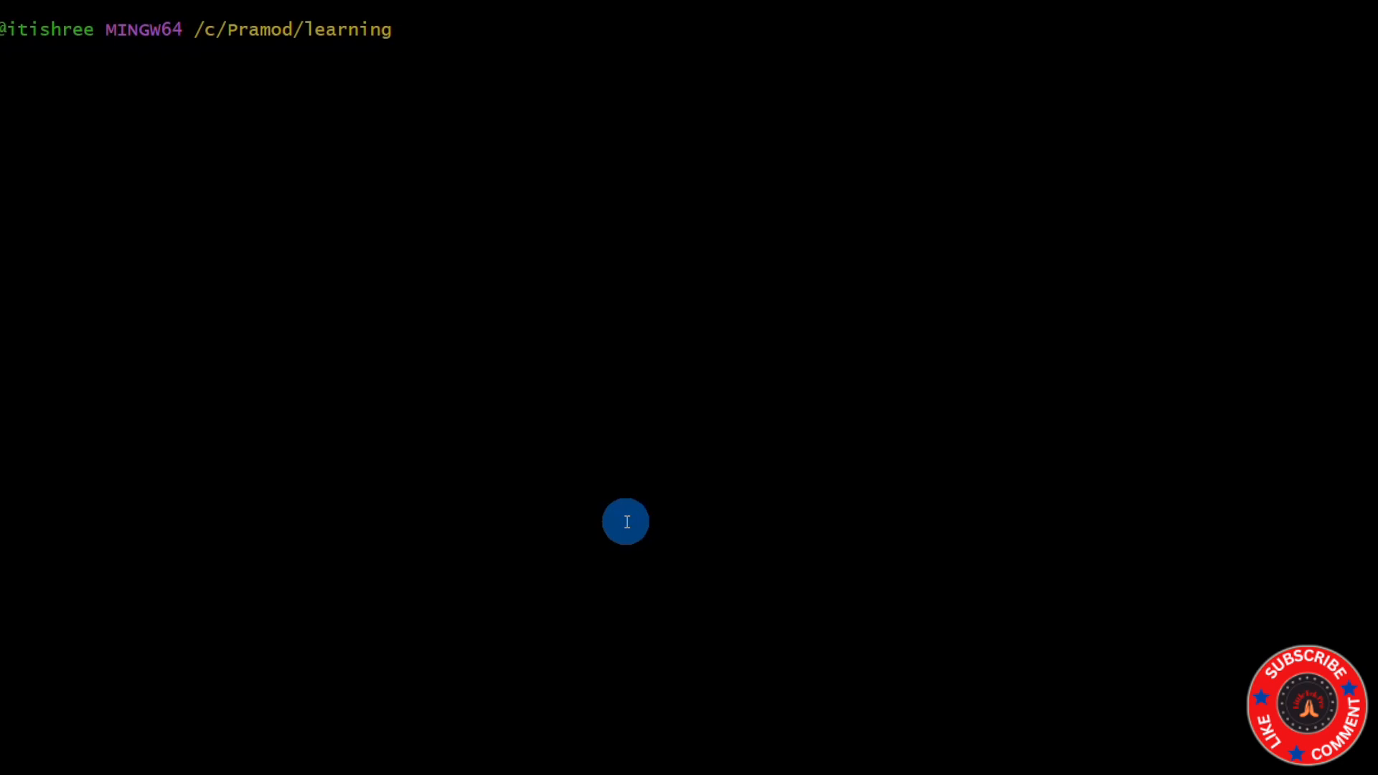
mouse_move(512, 468)
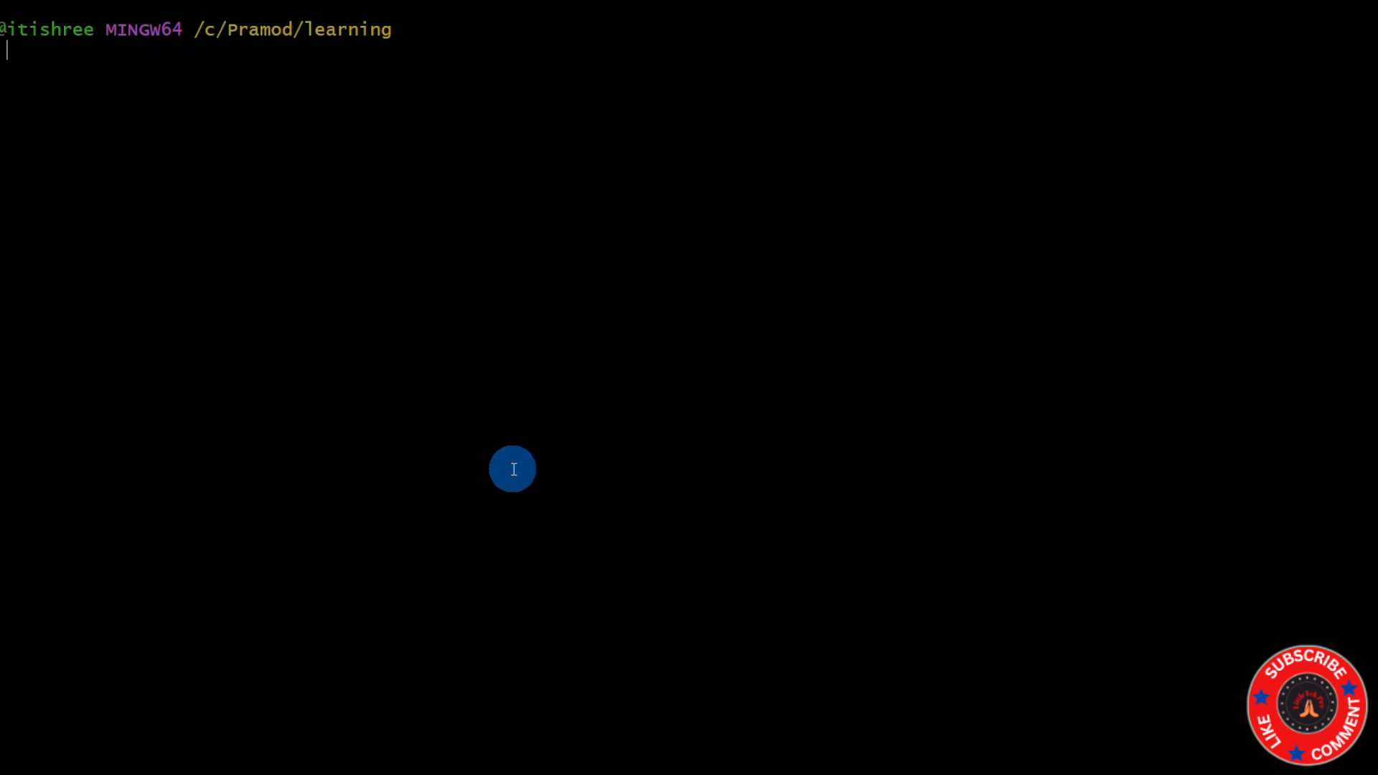
- Start a git clone command and copy the repository's HTTPS clone URL from GitHub
text(clone)
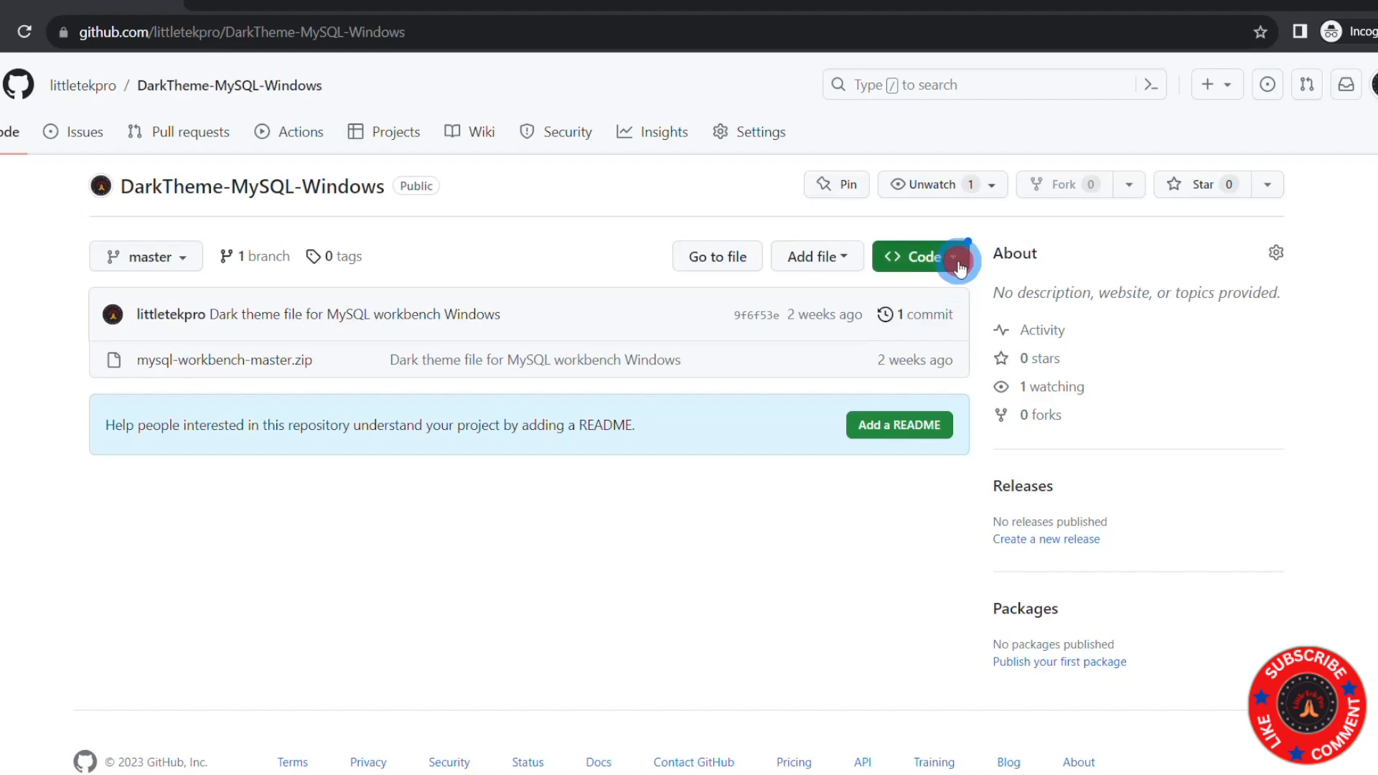
click(914, 256)
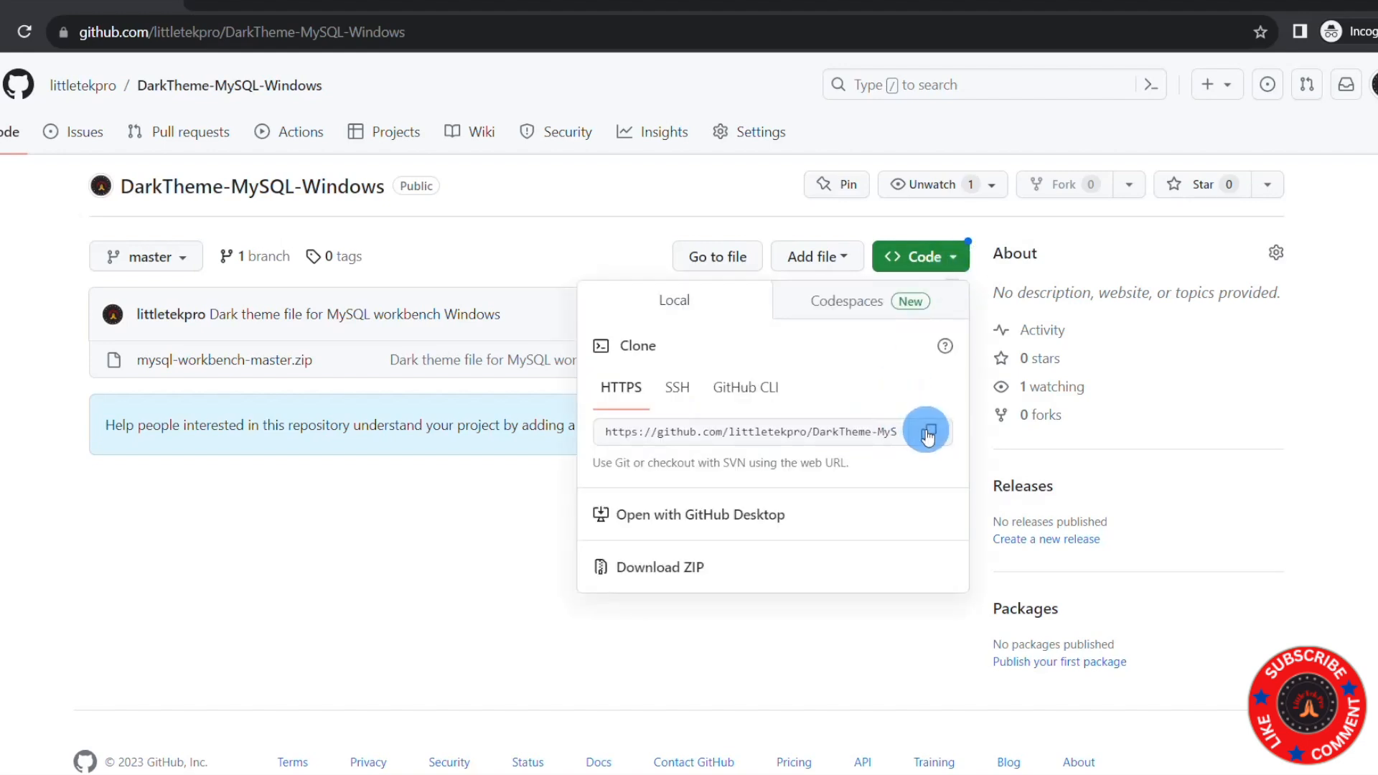
click(926, 432)
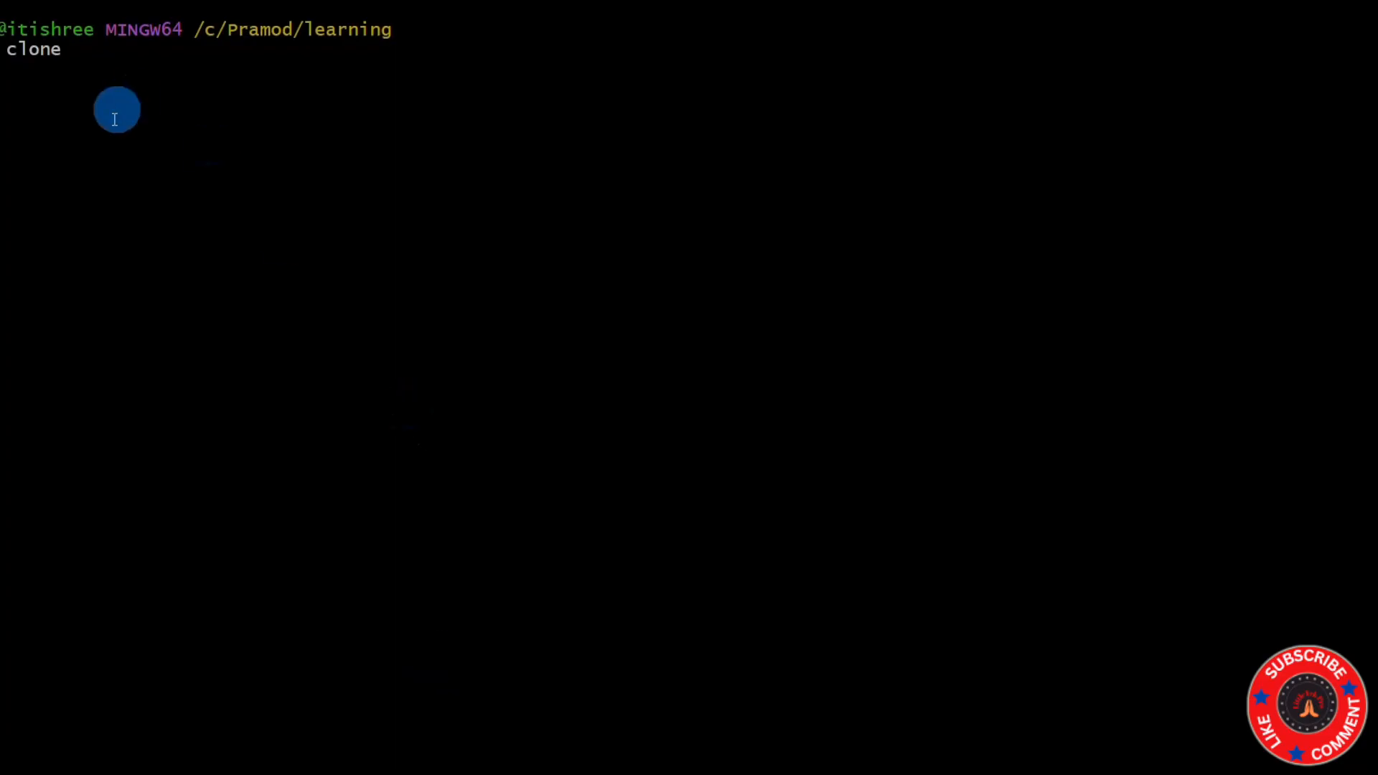
- Paste the repository URL after git clone and run it to clone into the learning folder
right_click(116, 108)
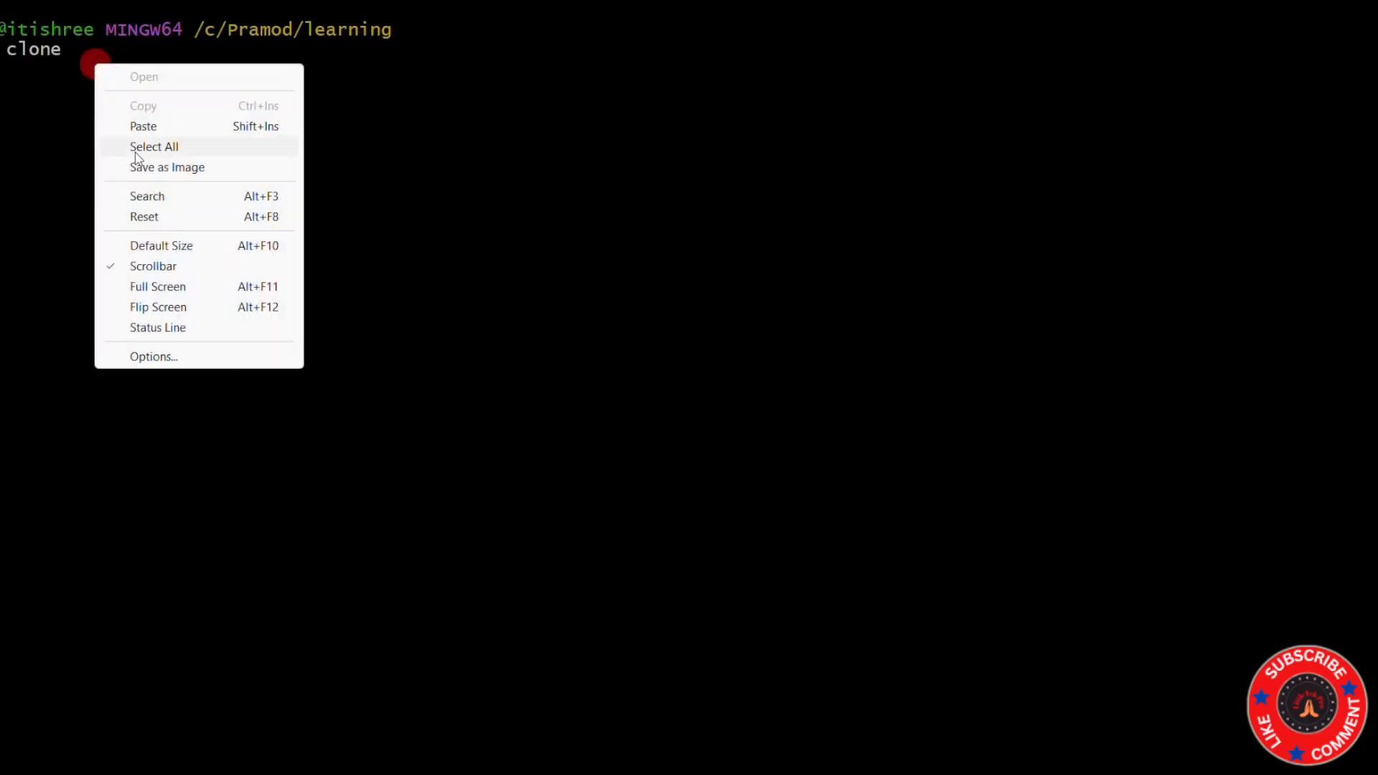
click(142, 127)
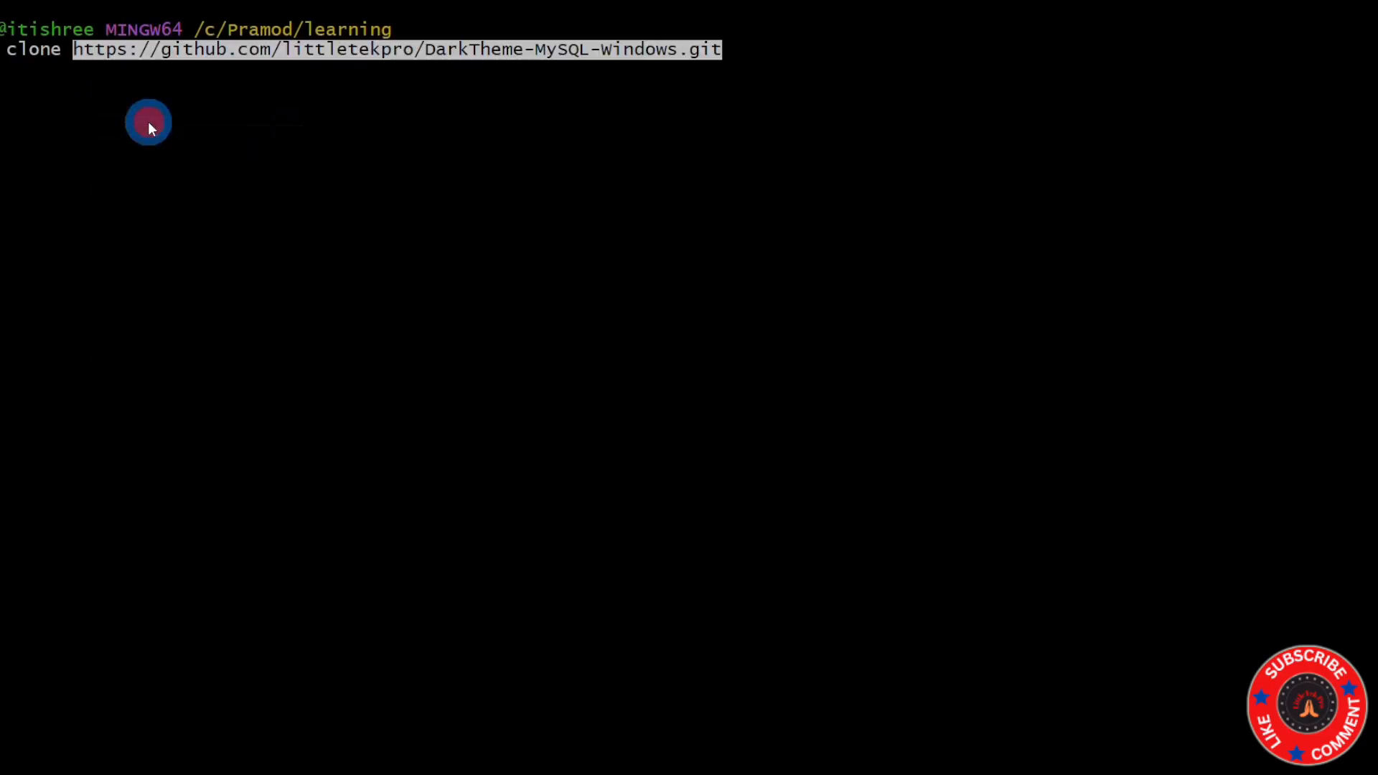
key(Return)
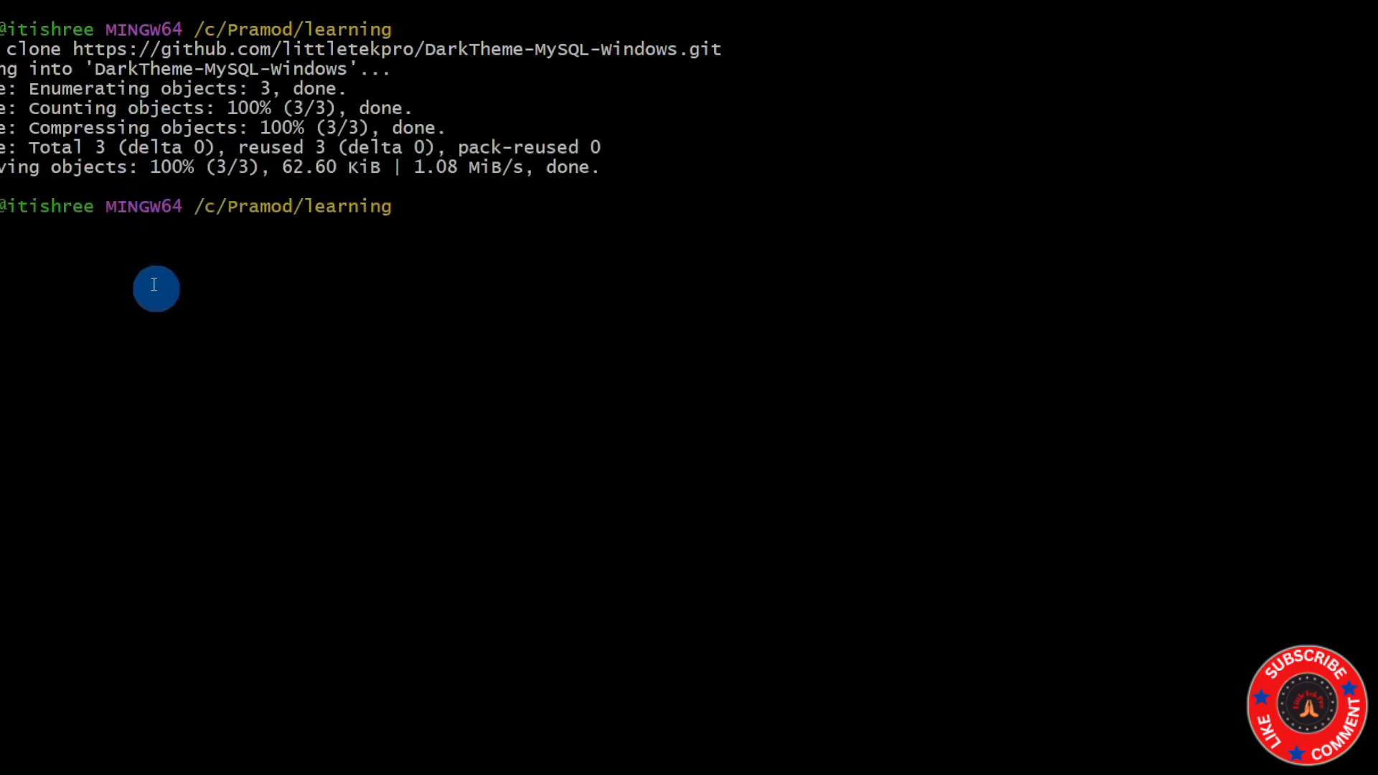
mouse_move(345, 225)
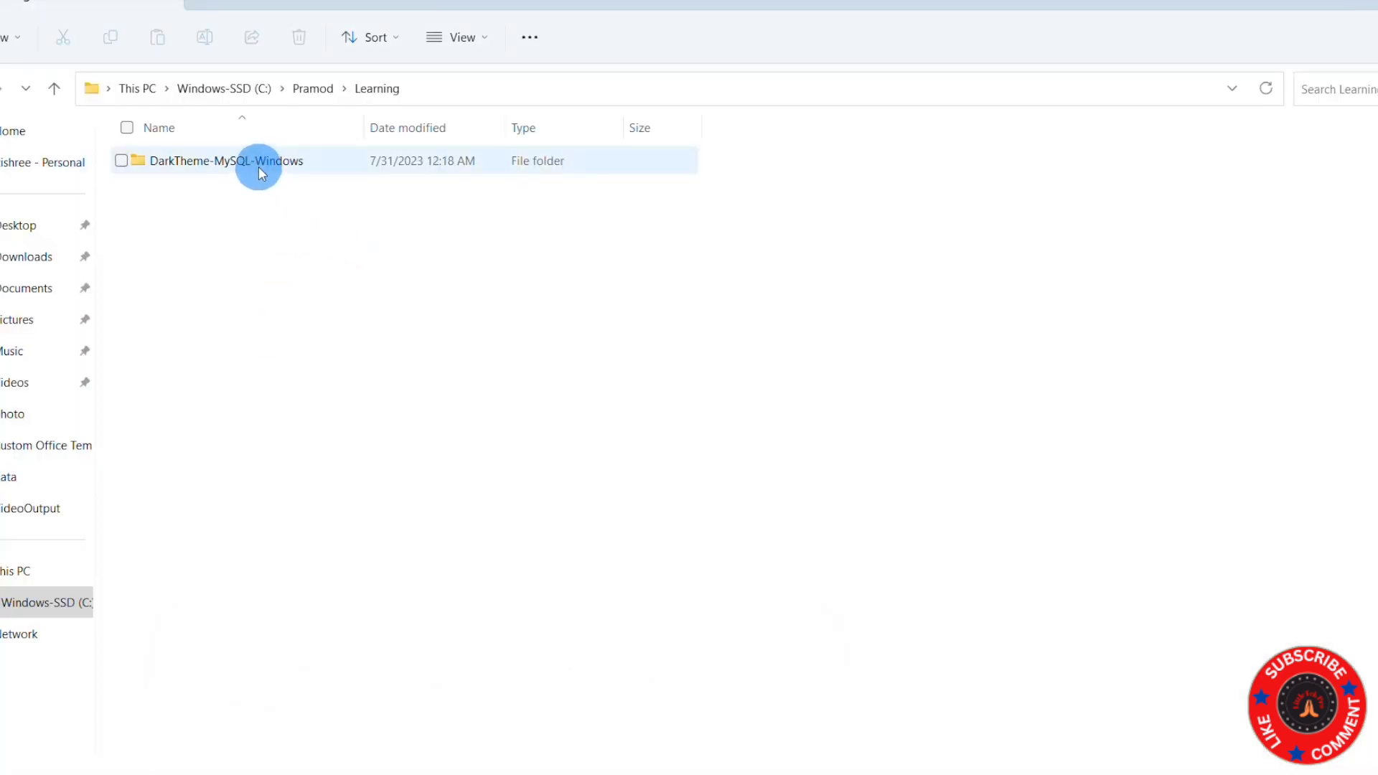
- Extract the mysql-workbench-master zip inside DarkTheme-MySQL-Windows to the suggested folder
double_click(227, 161)
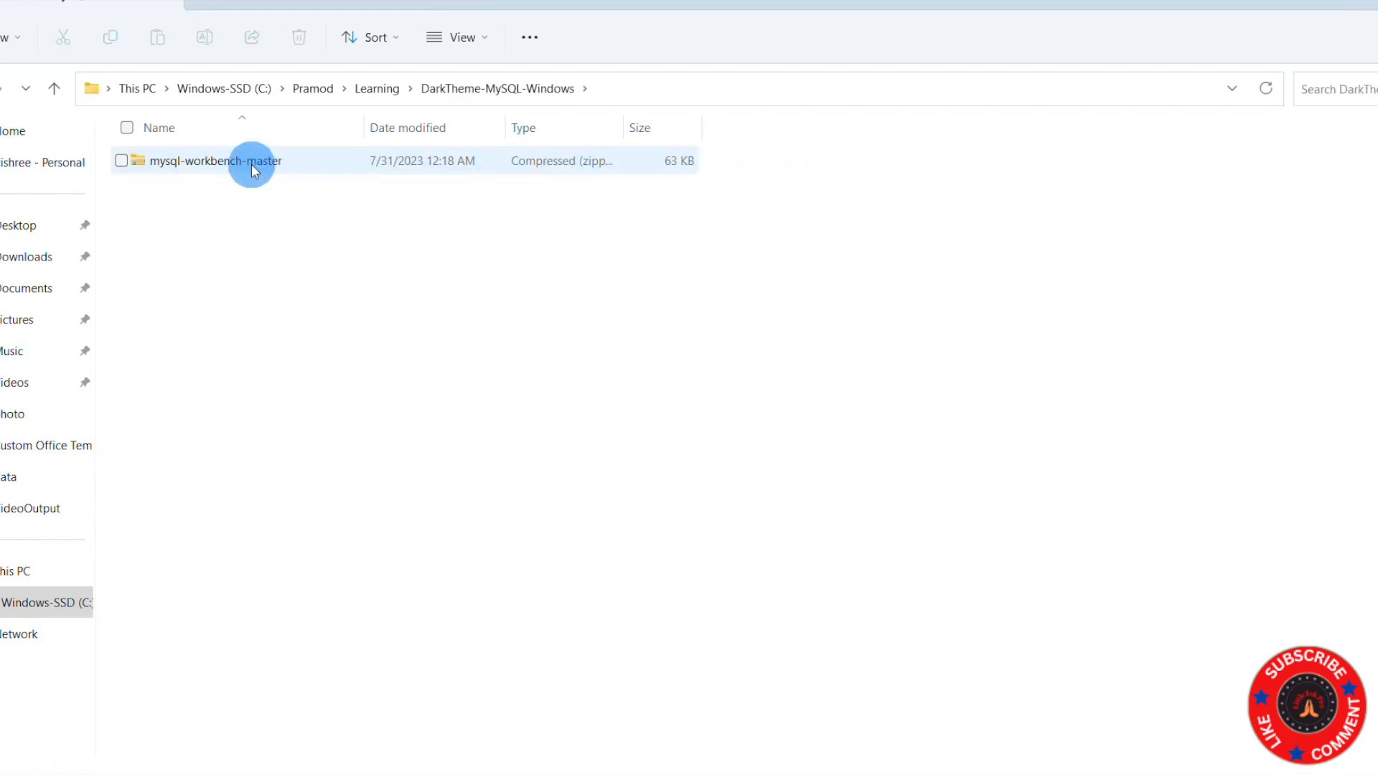
right_click(215, 161)
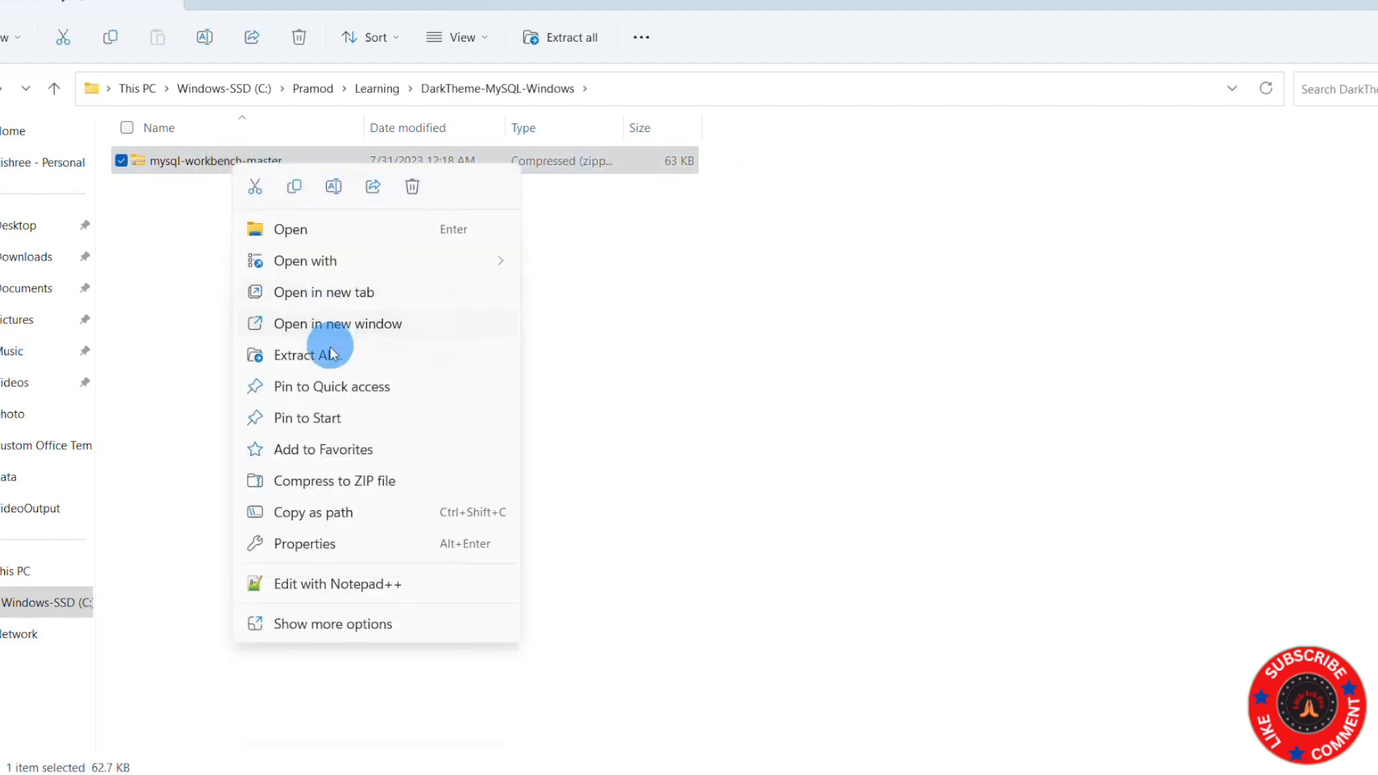
click(314, 354)
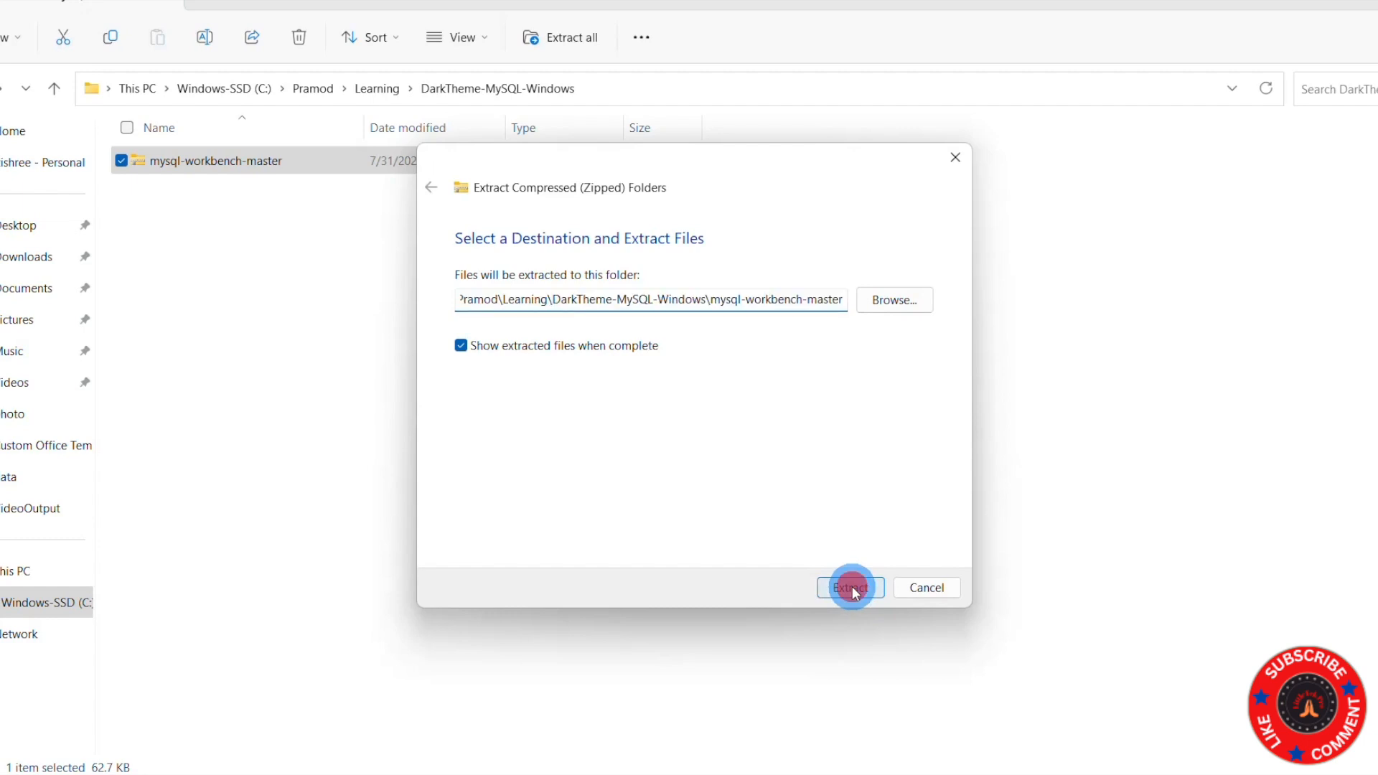
click(848, 587)
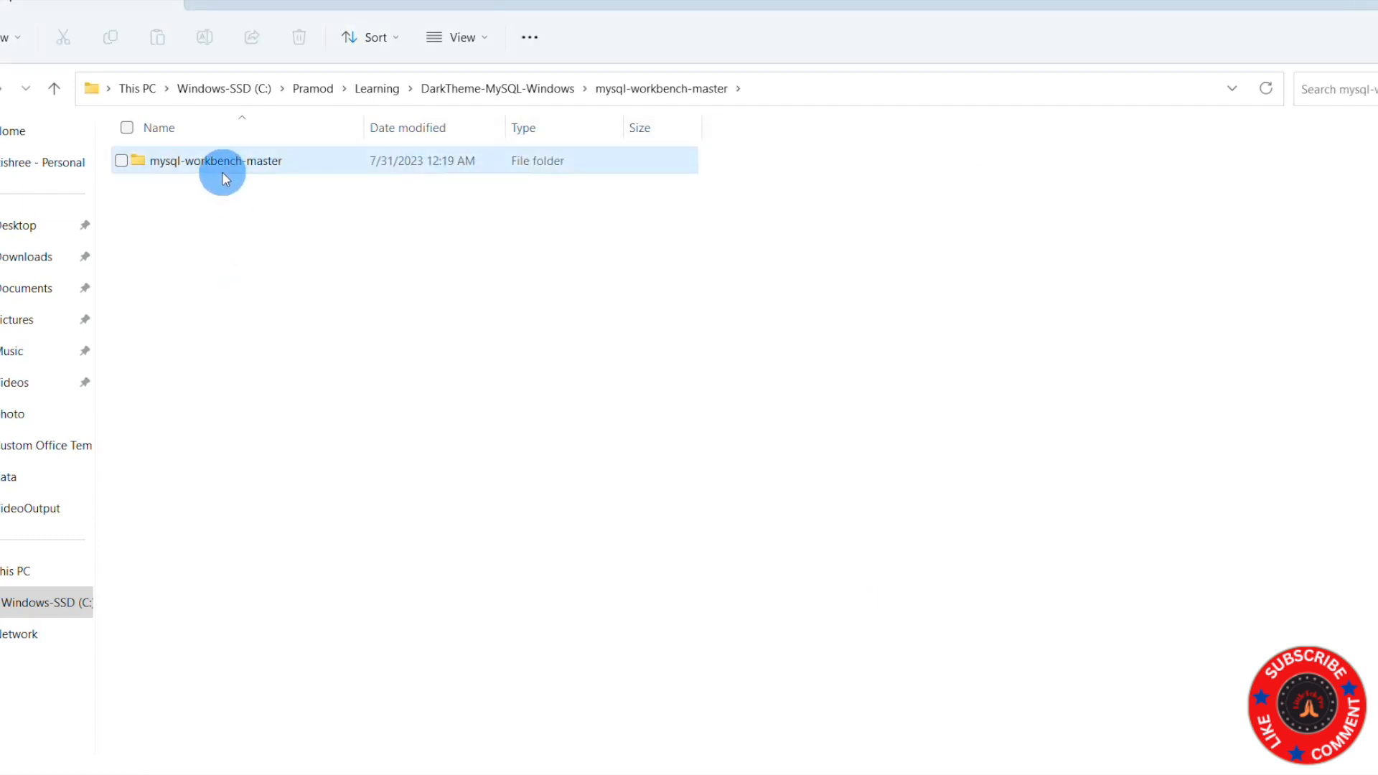
- Enter the extracted mysql-workbench-master folder and select the copy XML file
double_click(216, 159)
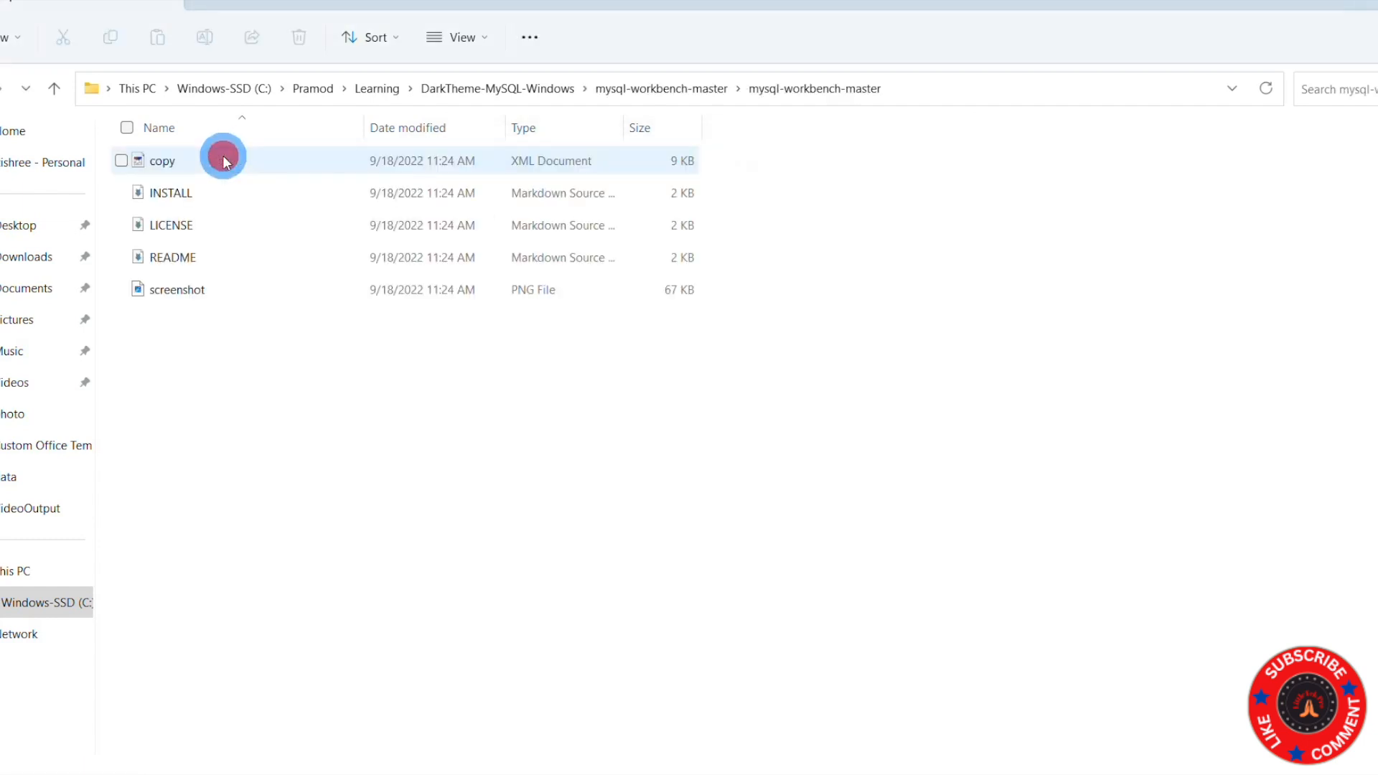
mouse_move(156, 155)
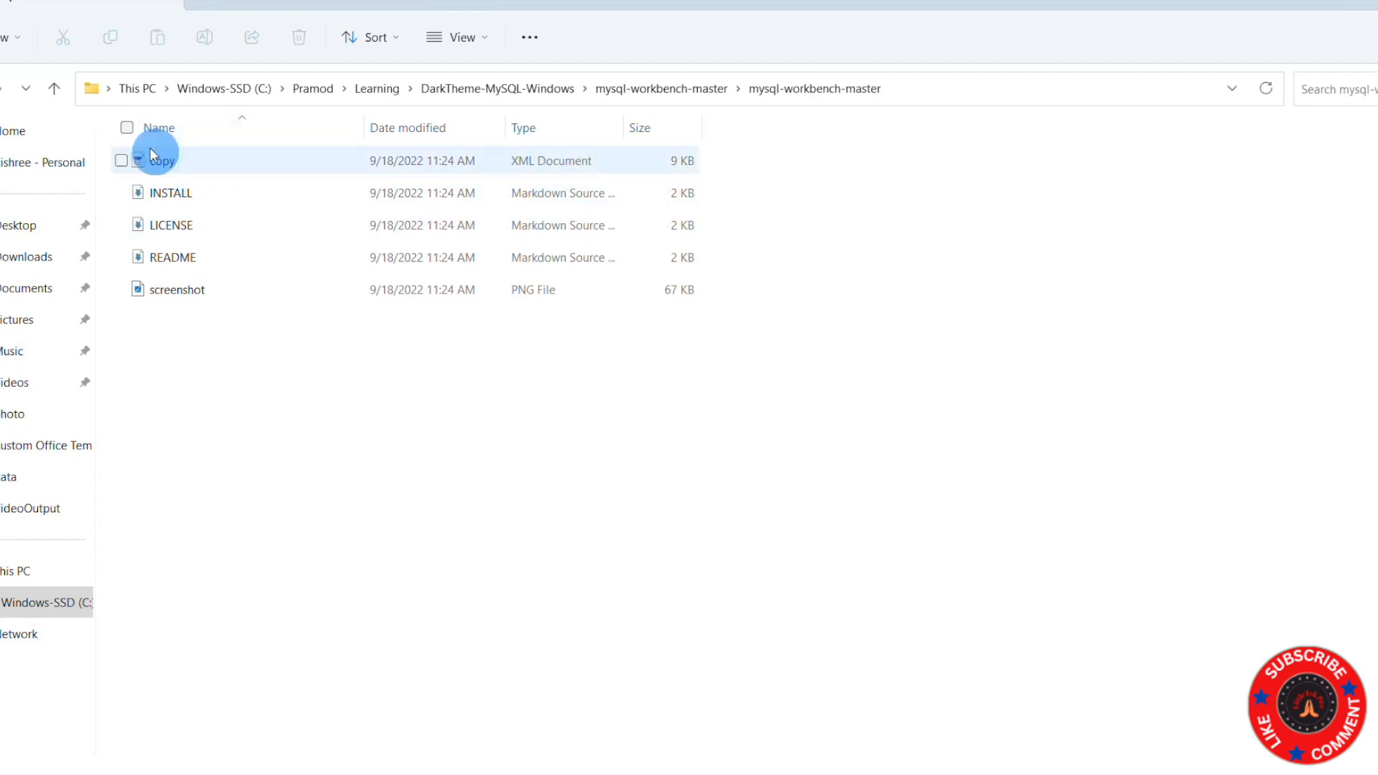
click(163, 160)
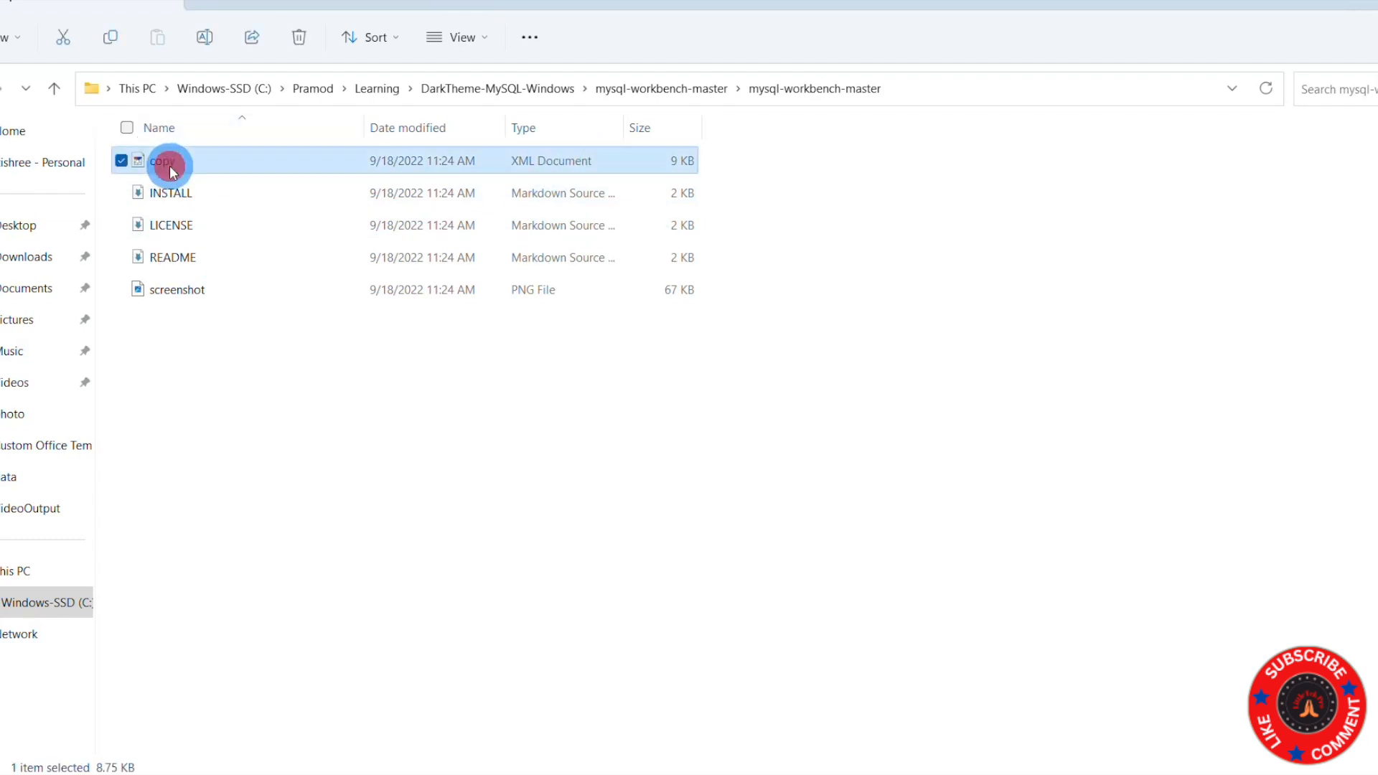
- View copy.xml in Notepad++, scrolling through its dark theme style definitions
double_click(166, 160)
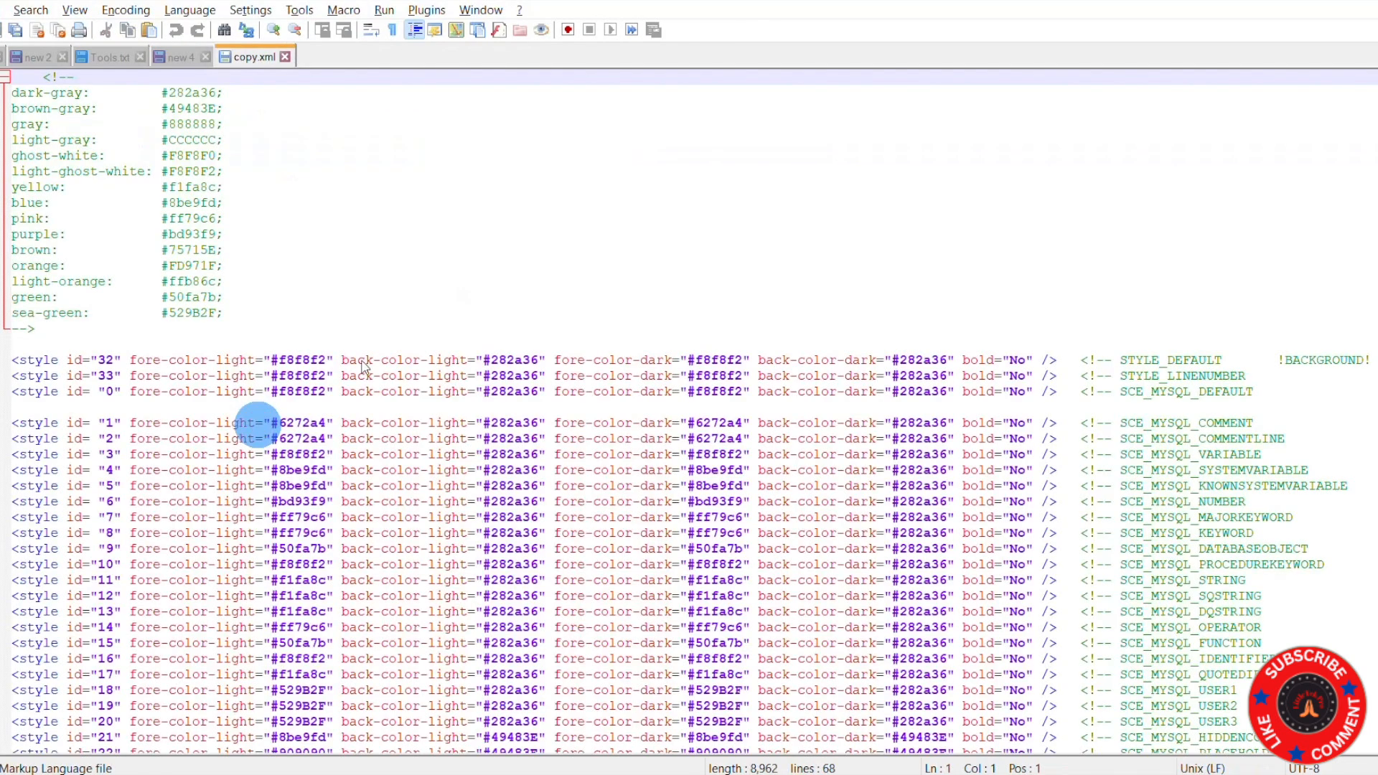
scroll(down, 3)
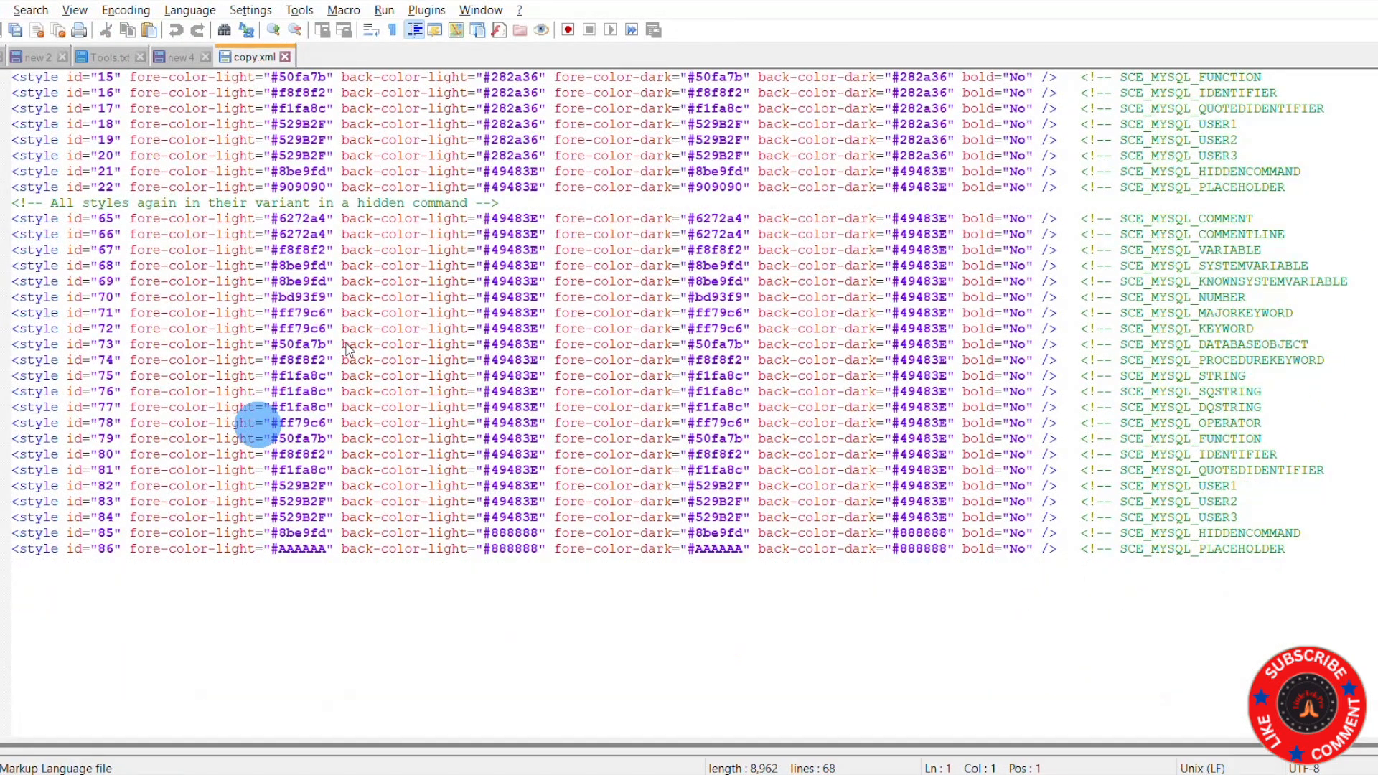
scroll(up, 3)
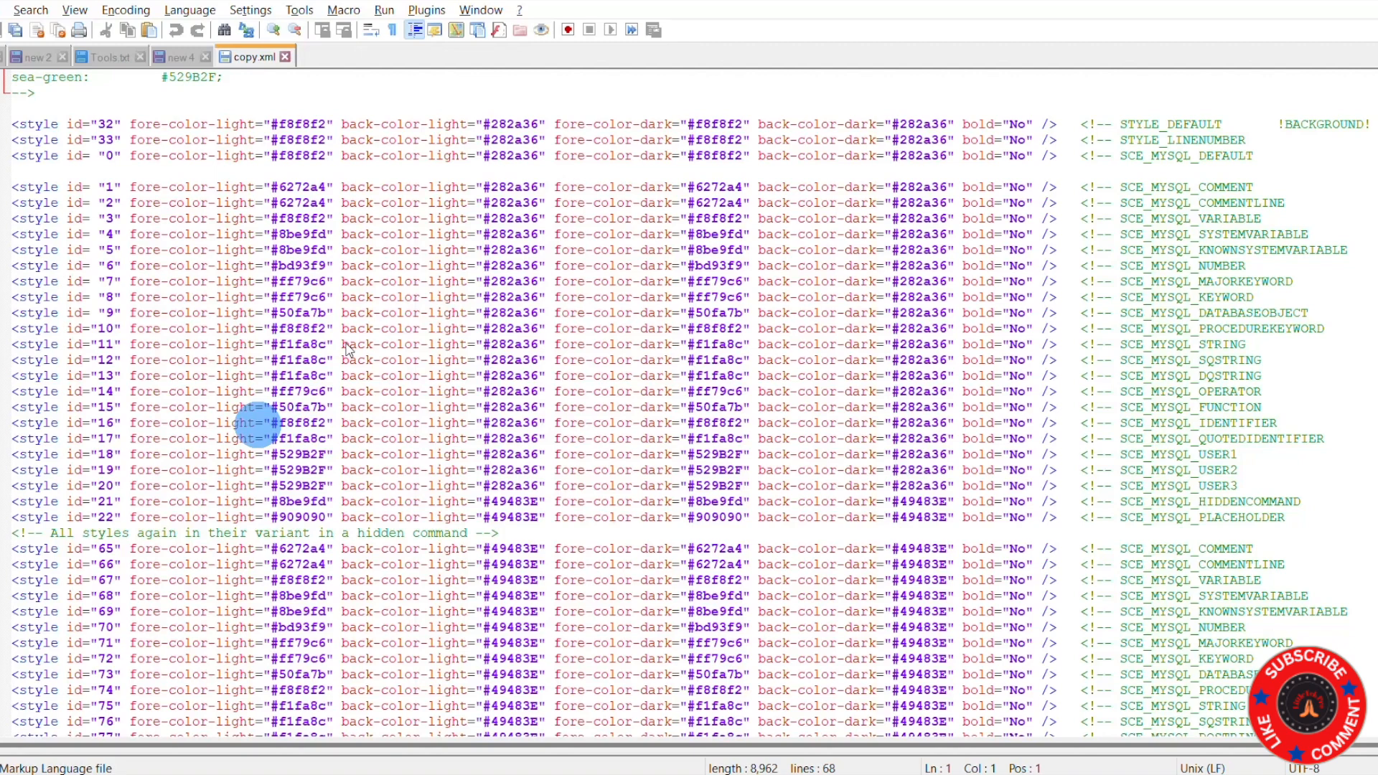
mouse_move(468, 736)
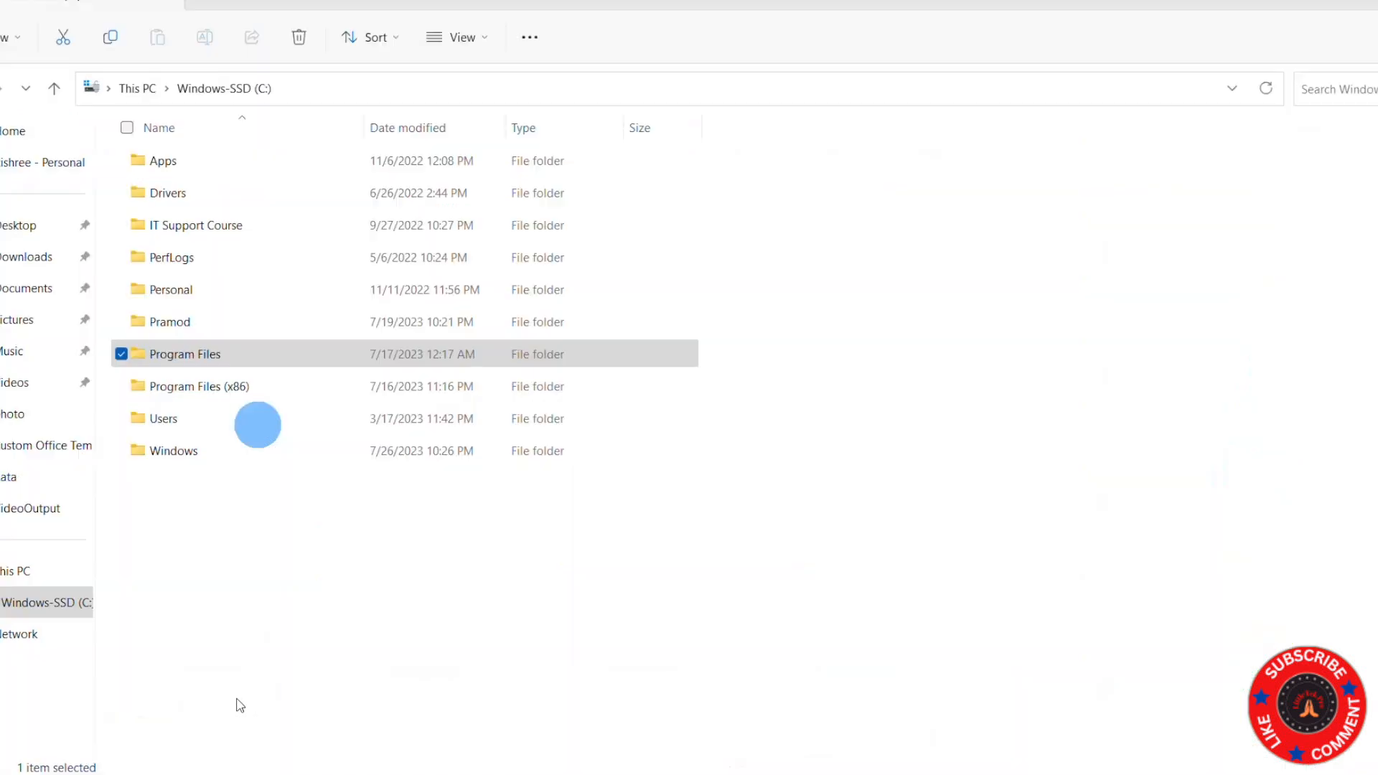
mouse_move(220, 369)
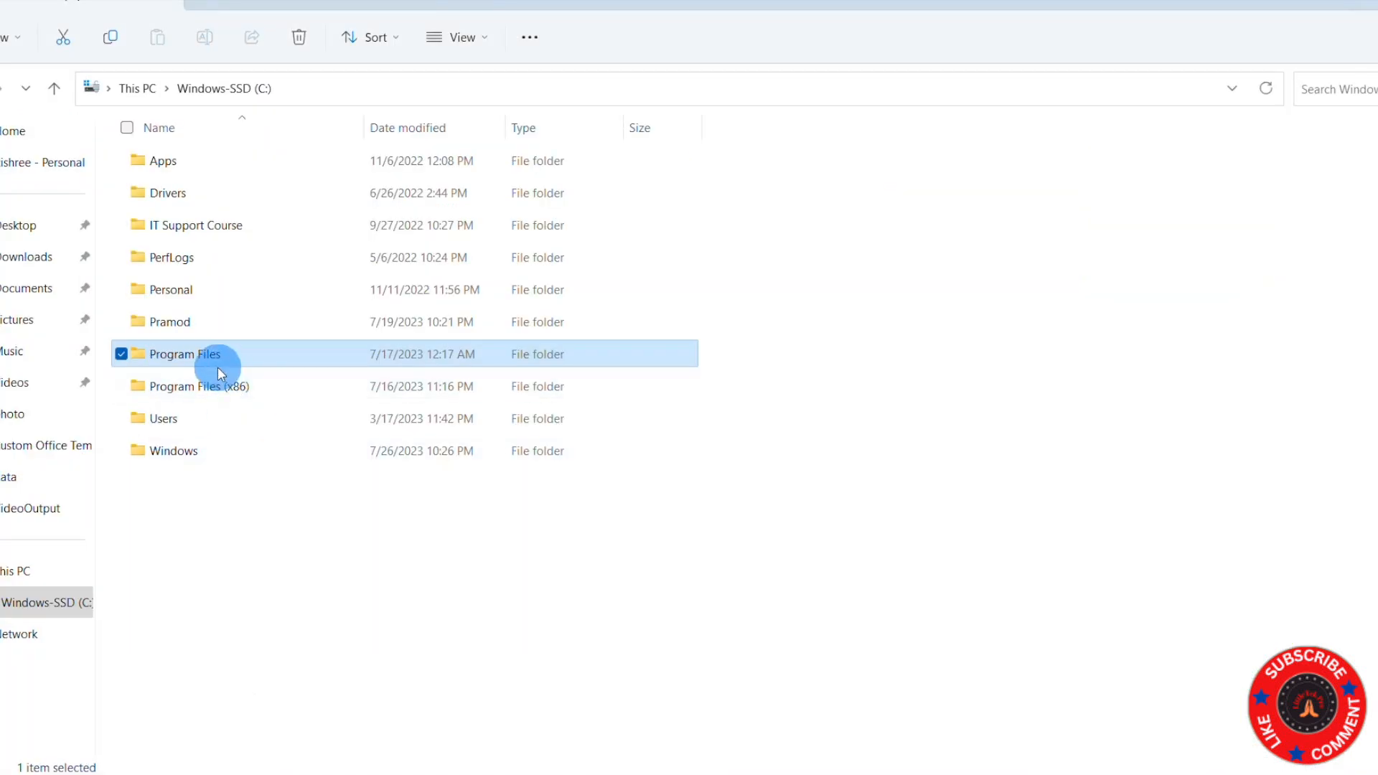
mouse_move(211, 360)
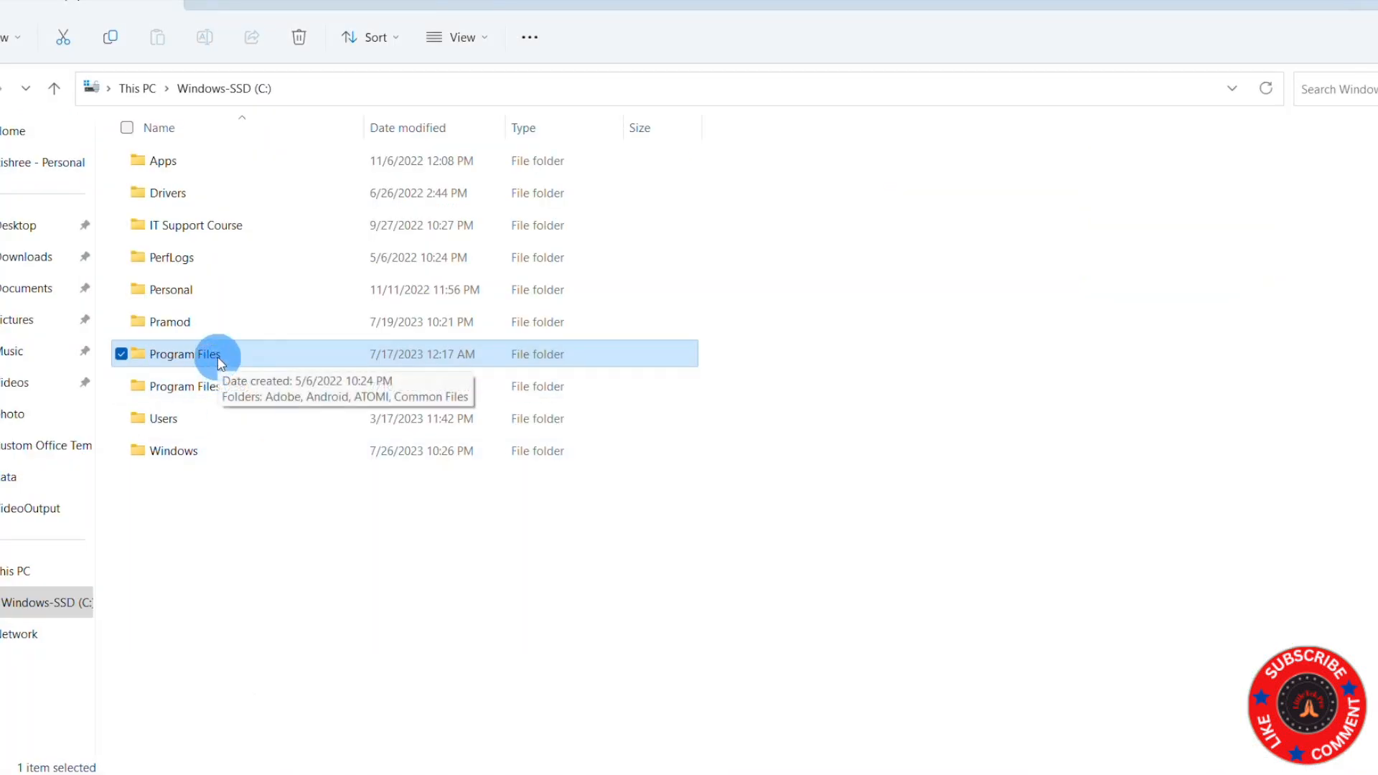
- Browse to C:\Program Files\MySQL\MySQL Workbench 8.0\data and show actions for code_editor.xml
double_click(185, 353)
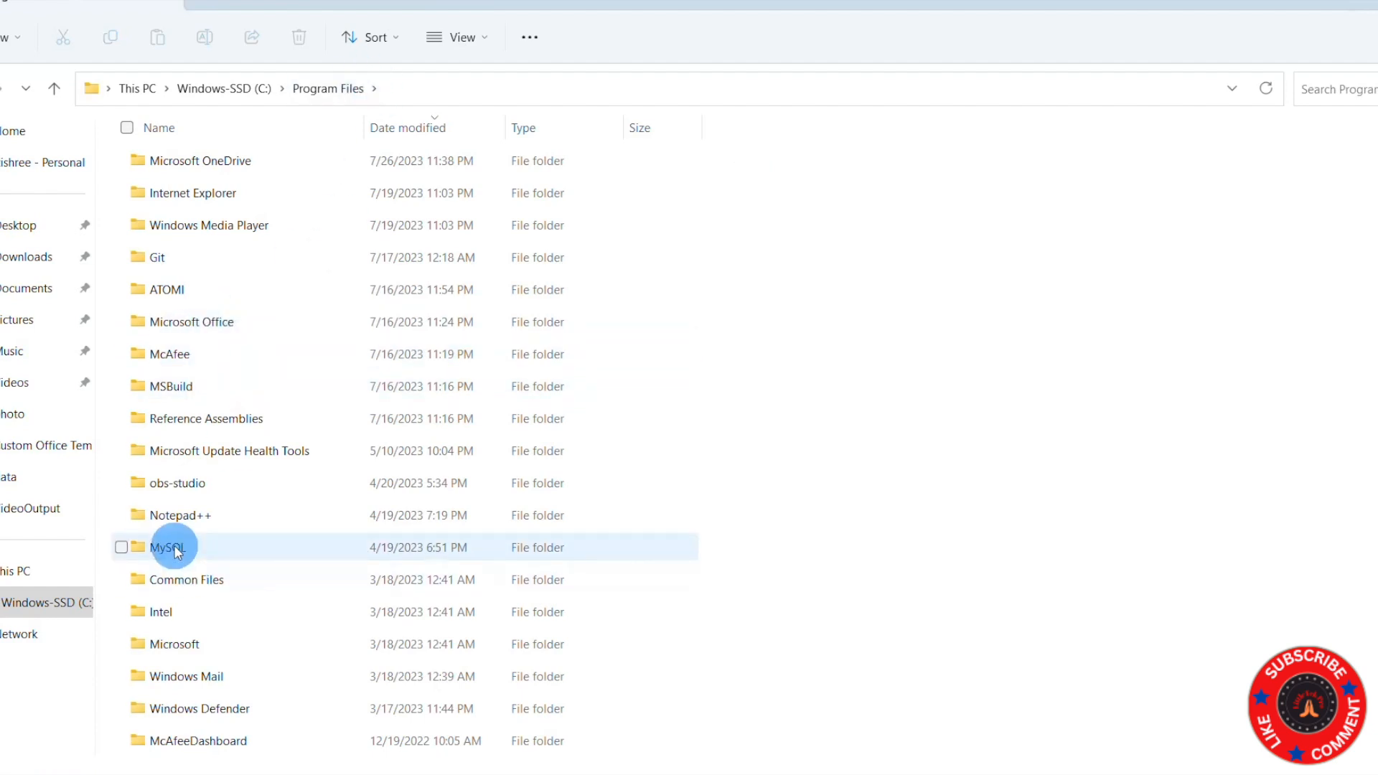
double_click(174, 546)
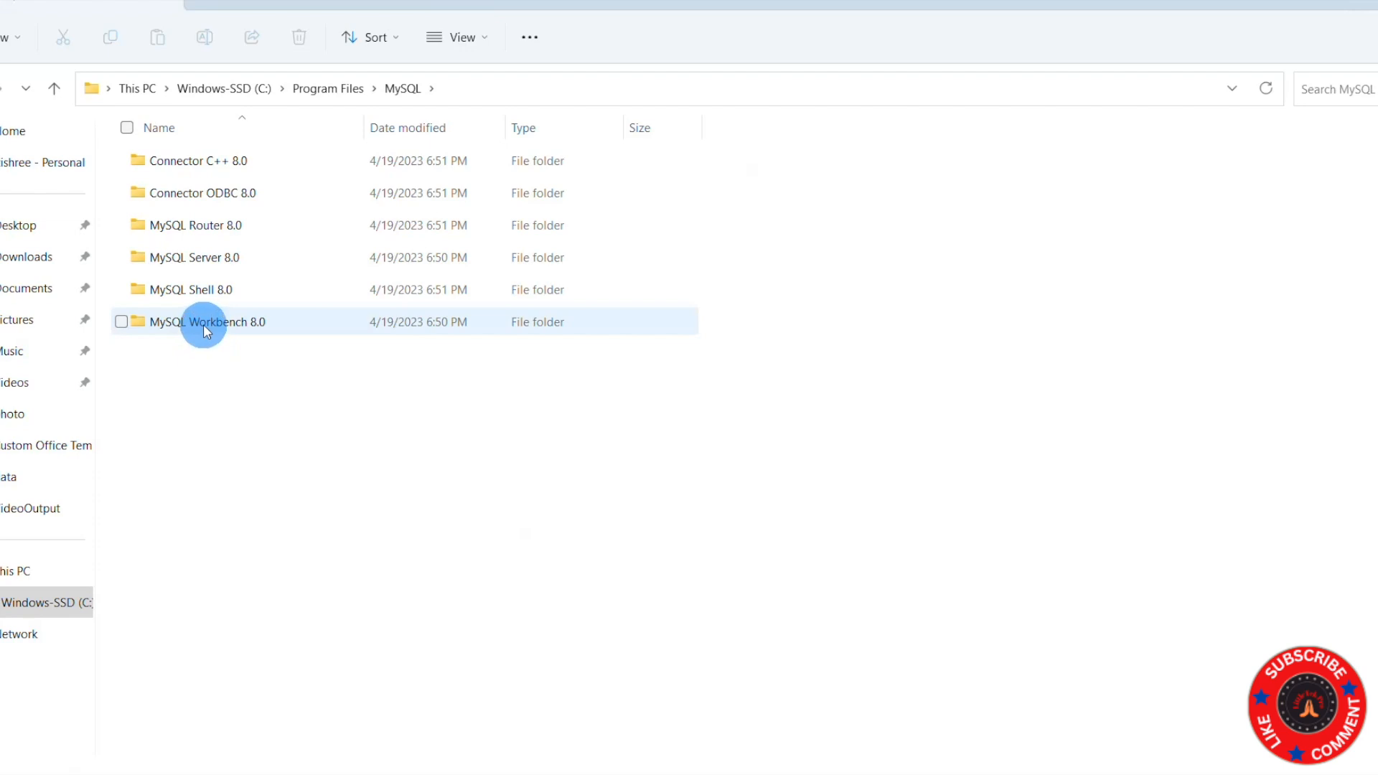
double_click(207, 321)
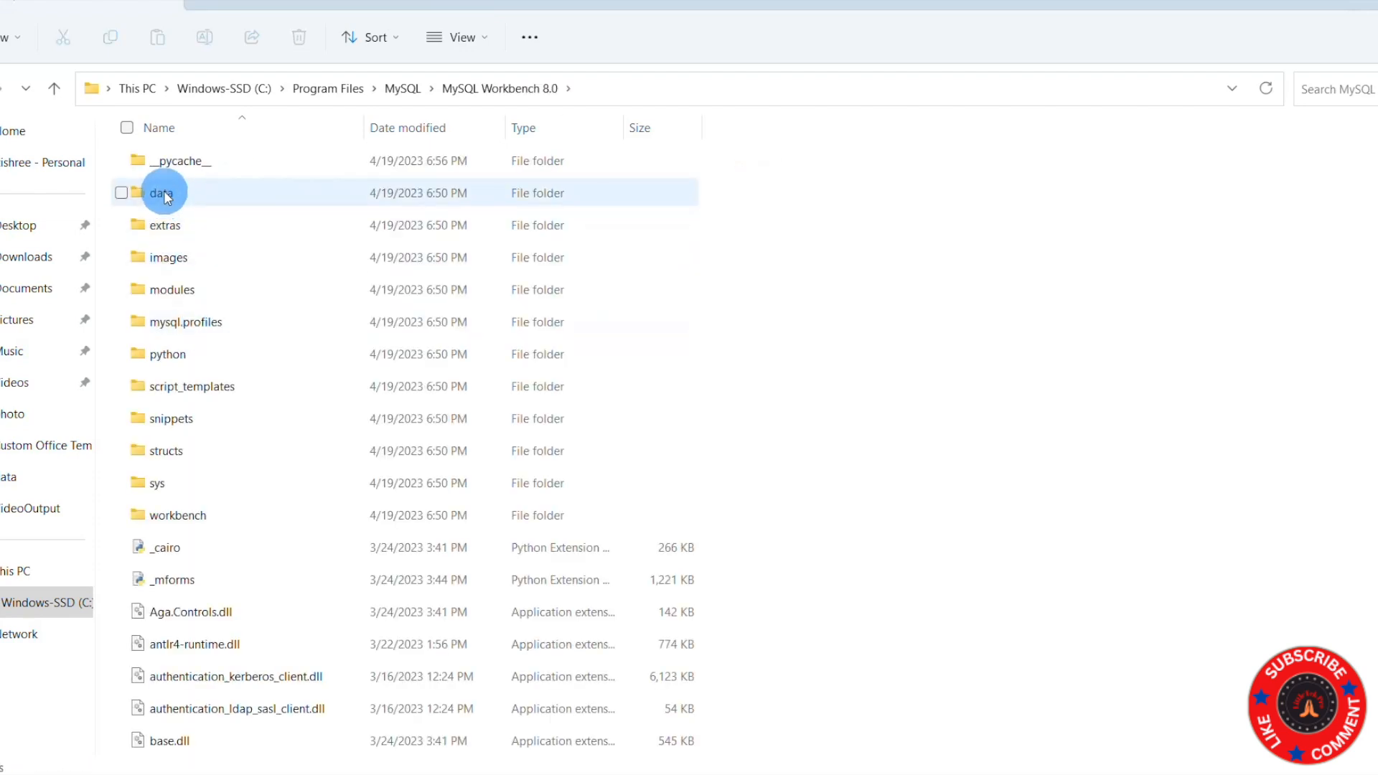
double_click(162, 193)
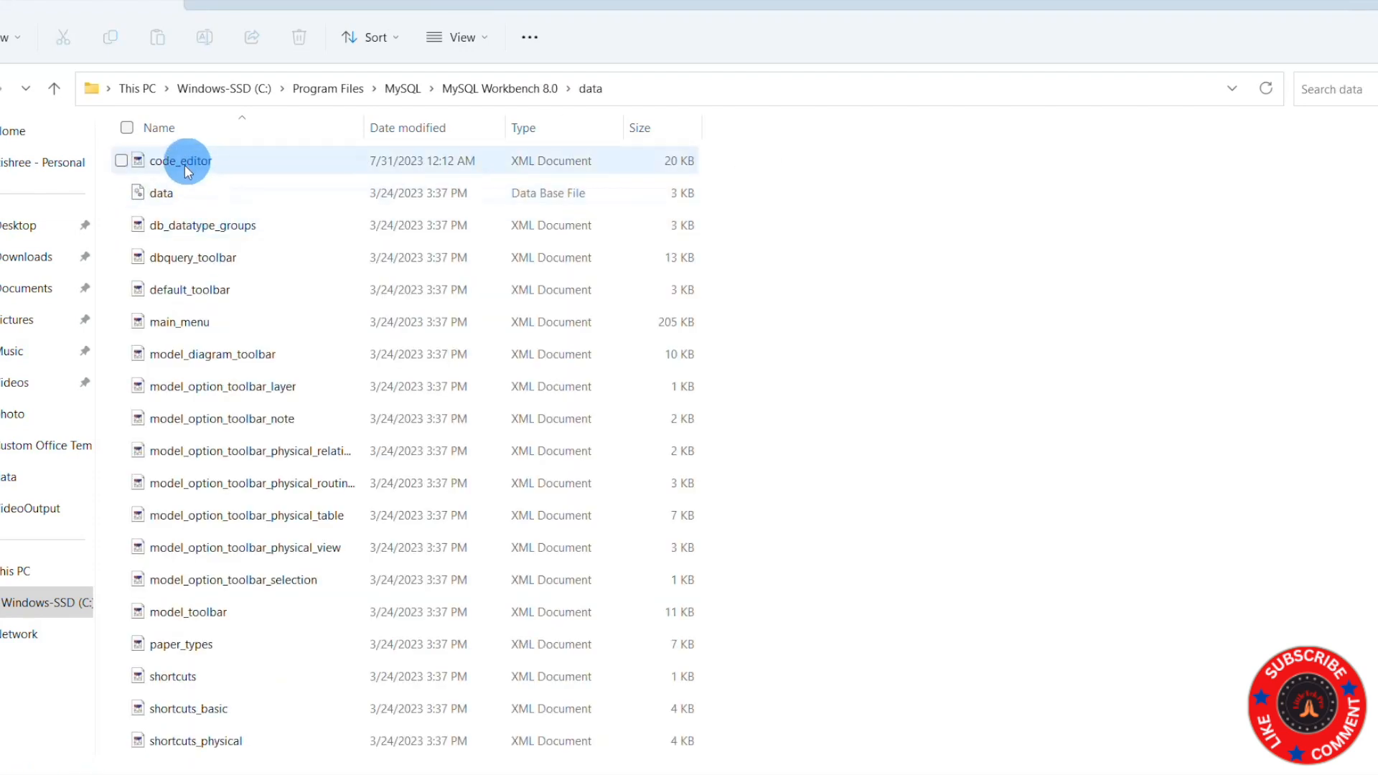
mouse_move(185, 170)
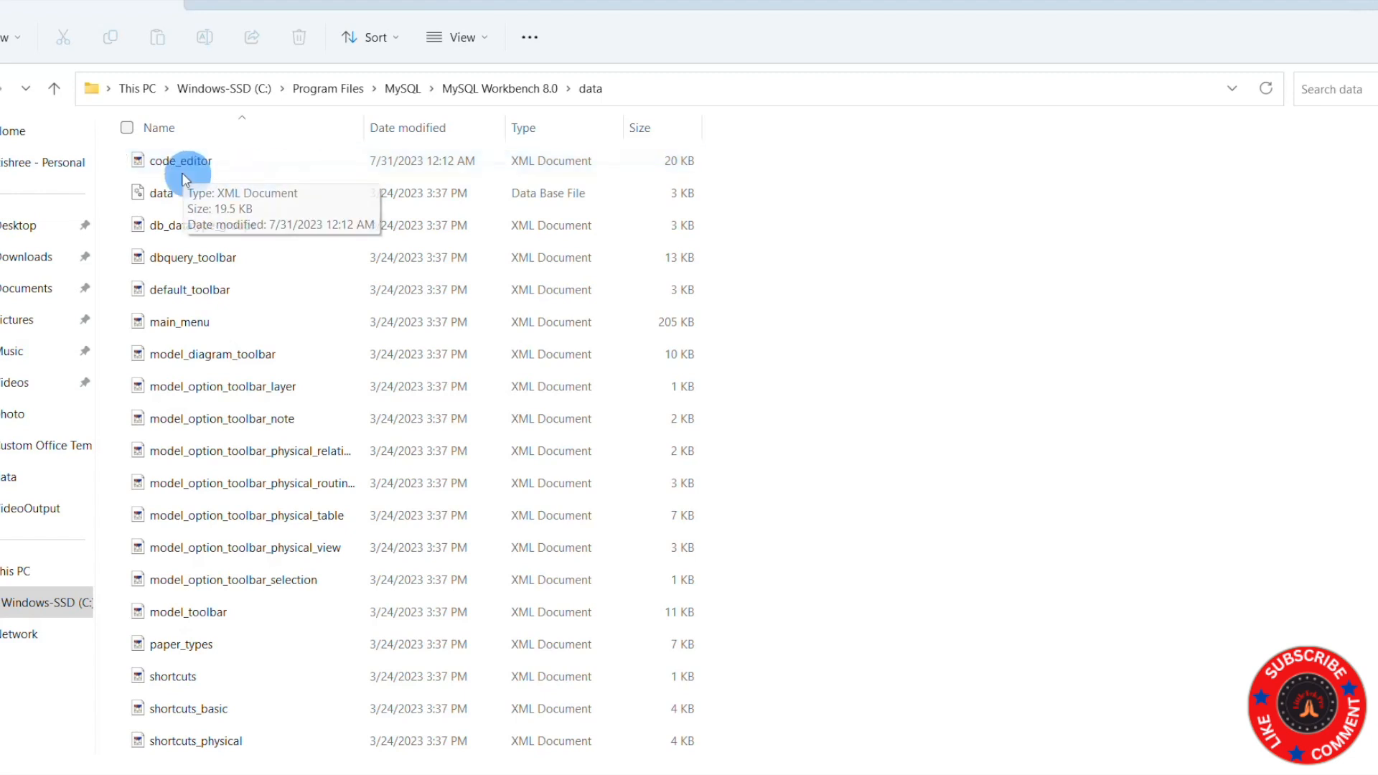
right_click(181, 161)
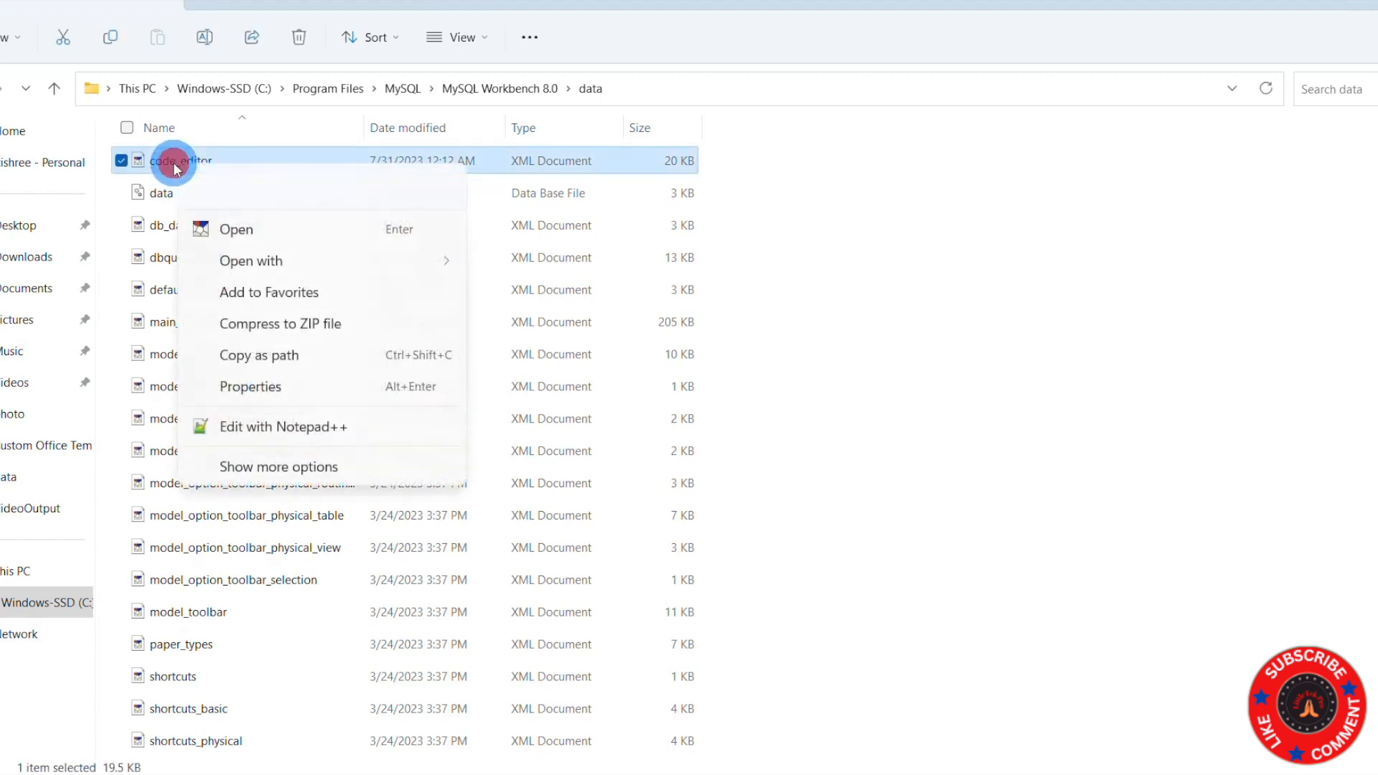
- Edit code_editor.xml with Notepad++, then return to the copy.xml file
click(283, 428)
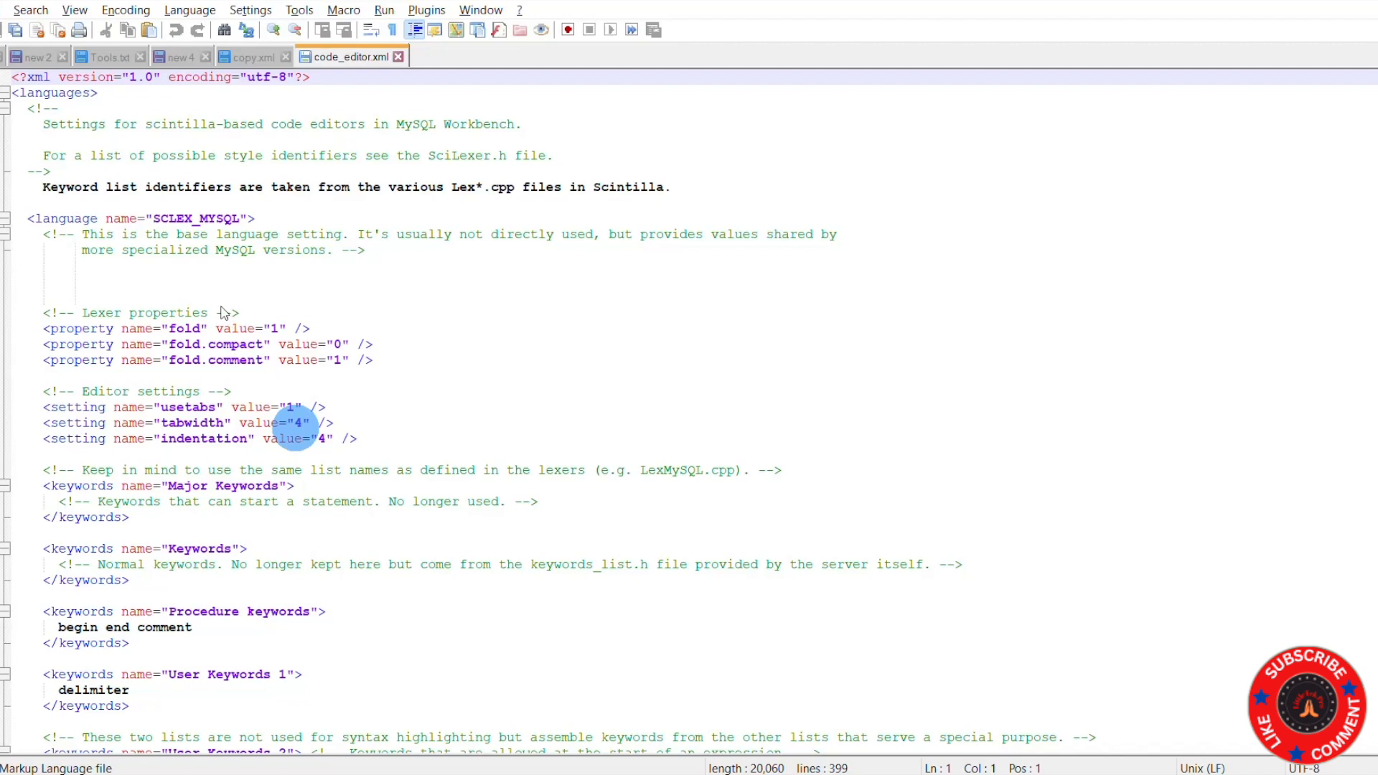
mouse_move(79, 233)
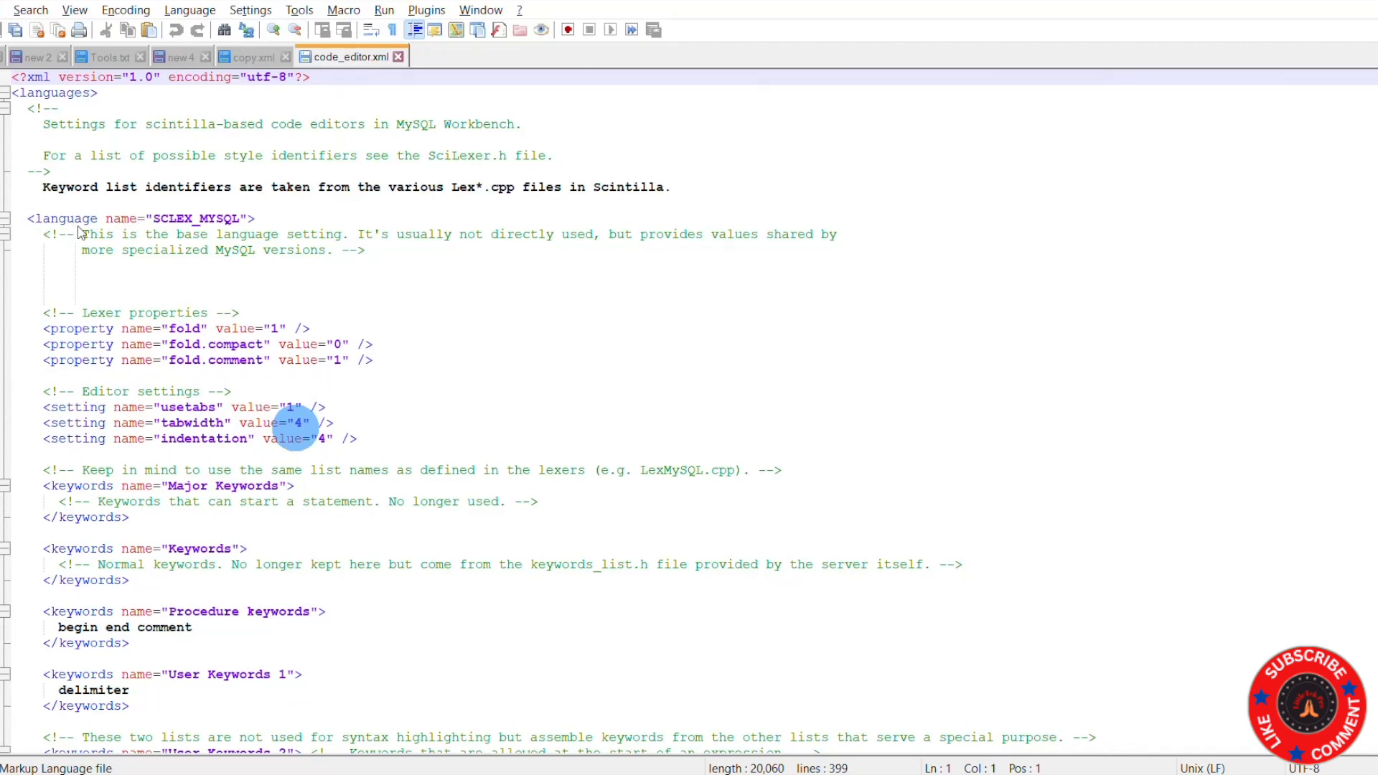
mouse_move(162, 231)
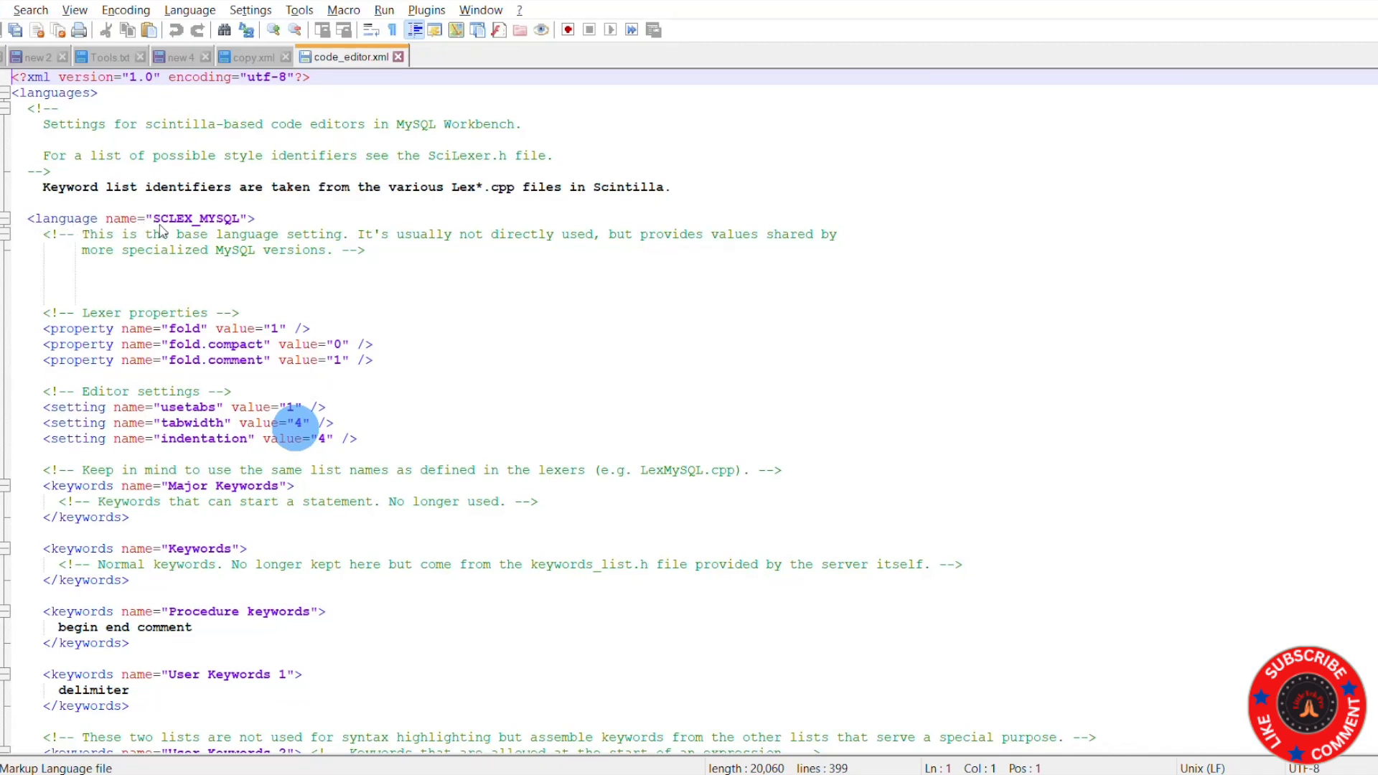
mouse_move(237, 232)
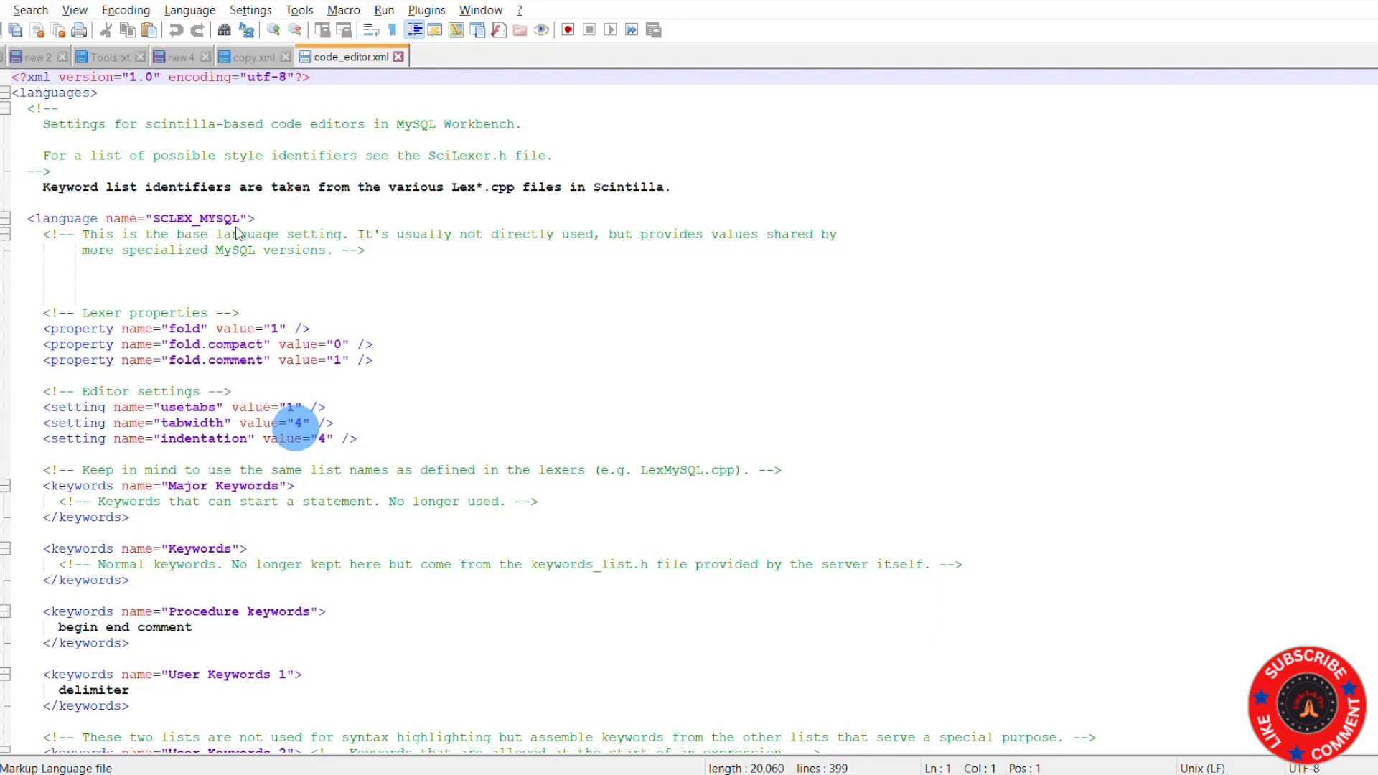
mouse_move(250, 56)
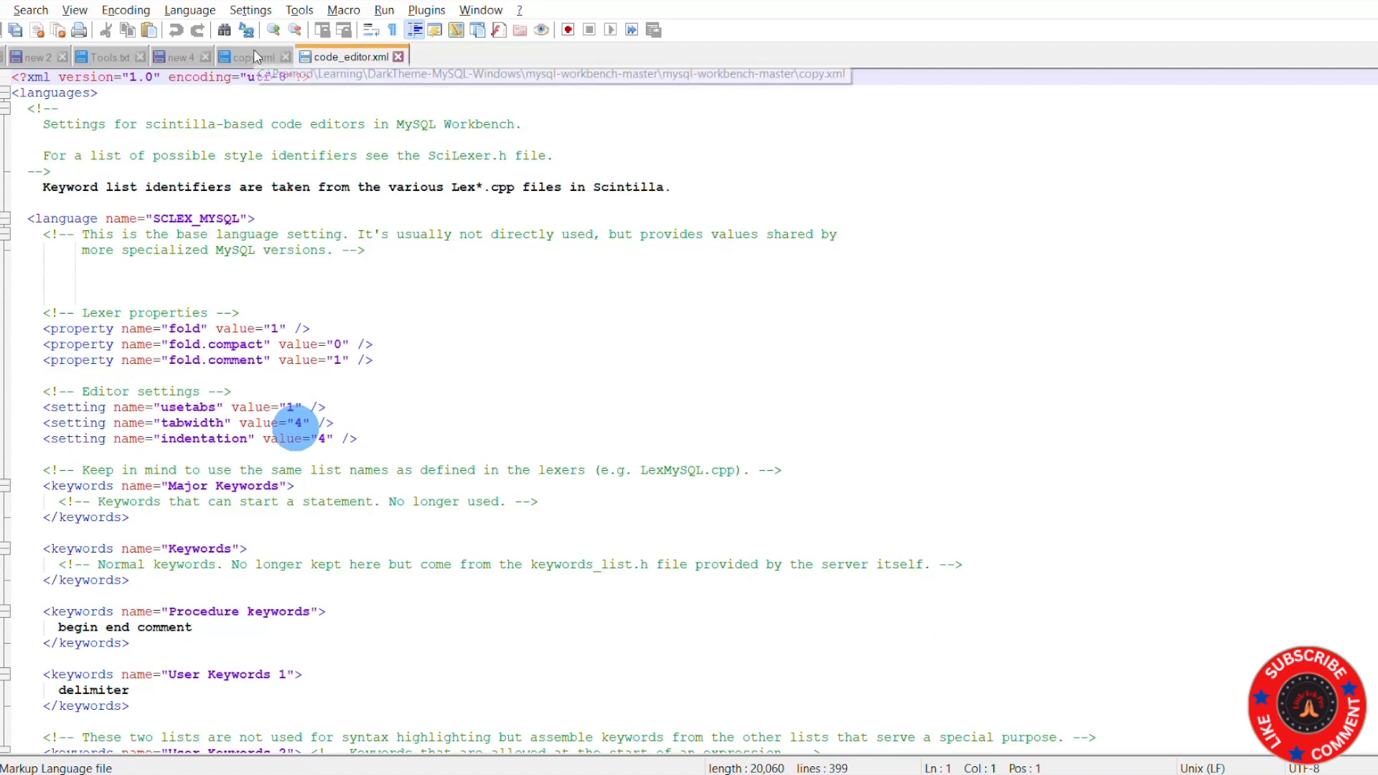
click(248, 56)
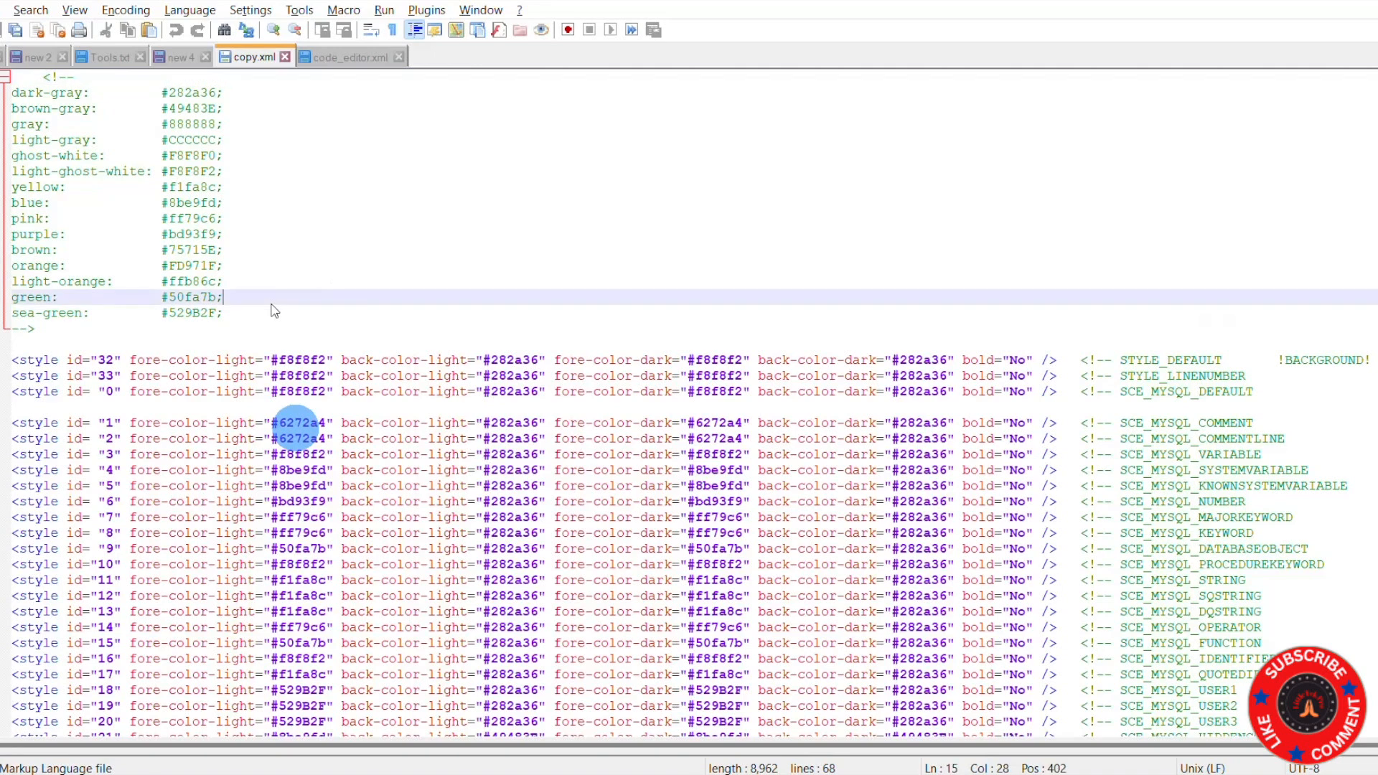
- Select all of copy.xml's dark-theme styles and move to code_editor.xml to paste them
key(ctrl+a)
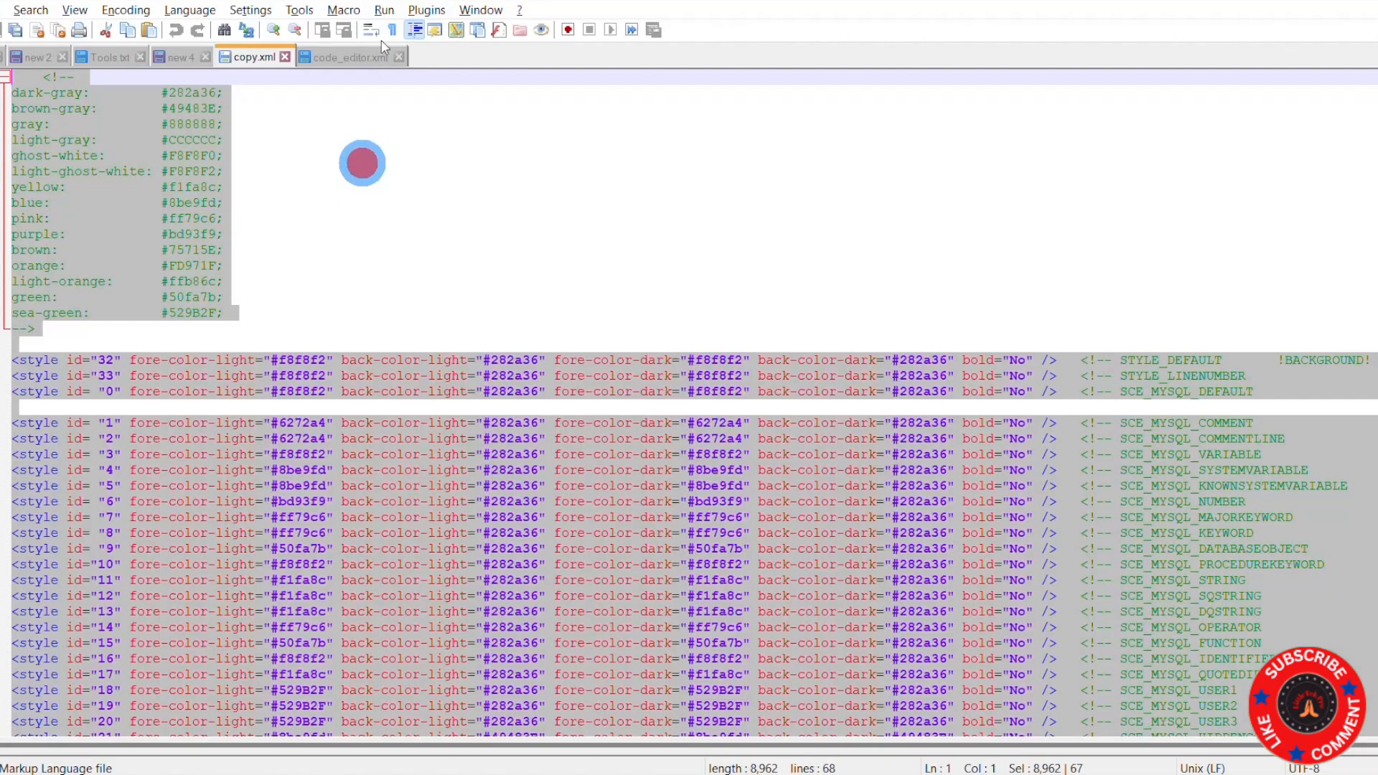
click(347, 55)
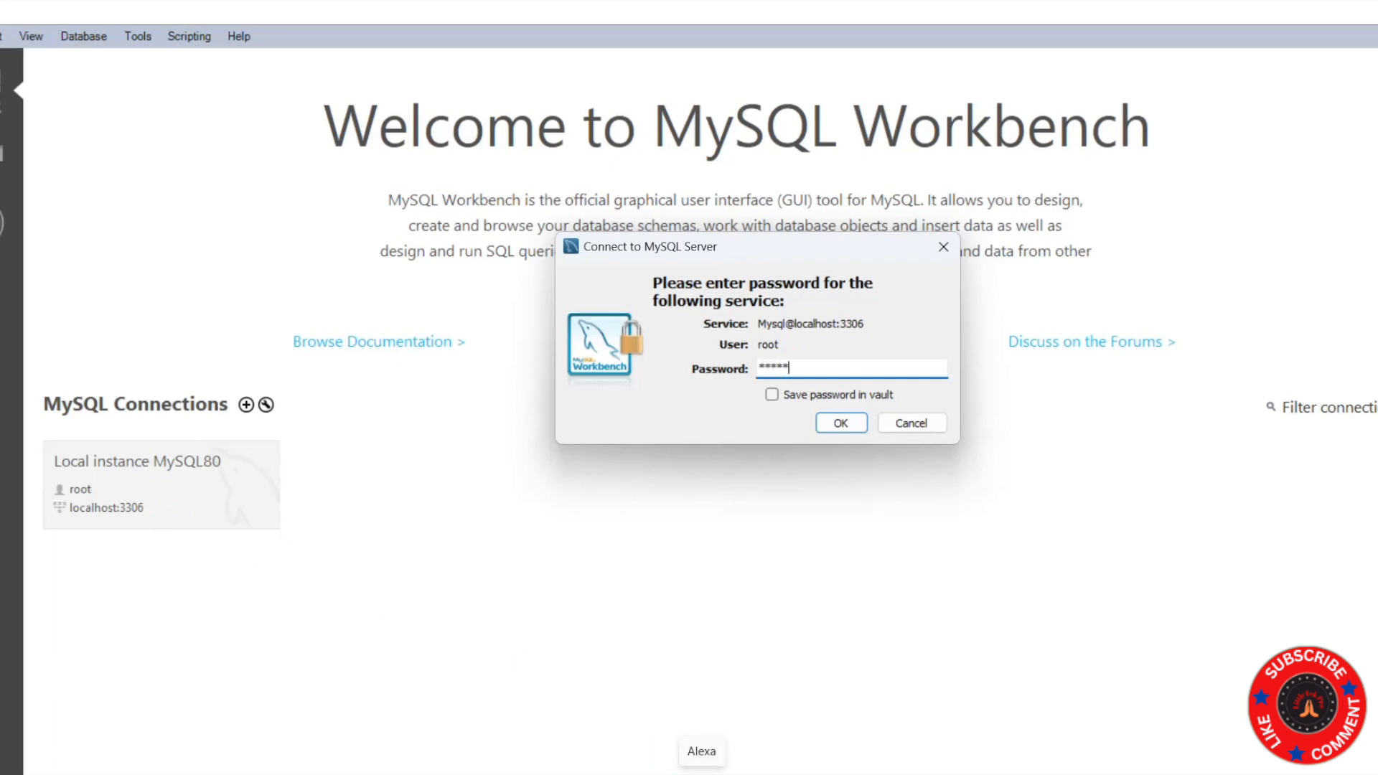
- Confirm the connection password to open Local instance MySQL80 in the now dark editor
click(840, 422)
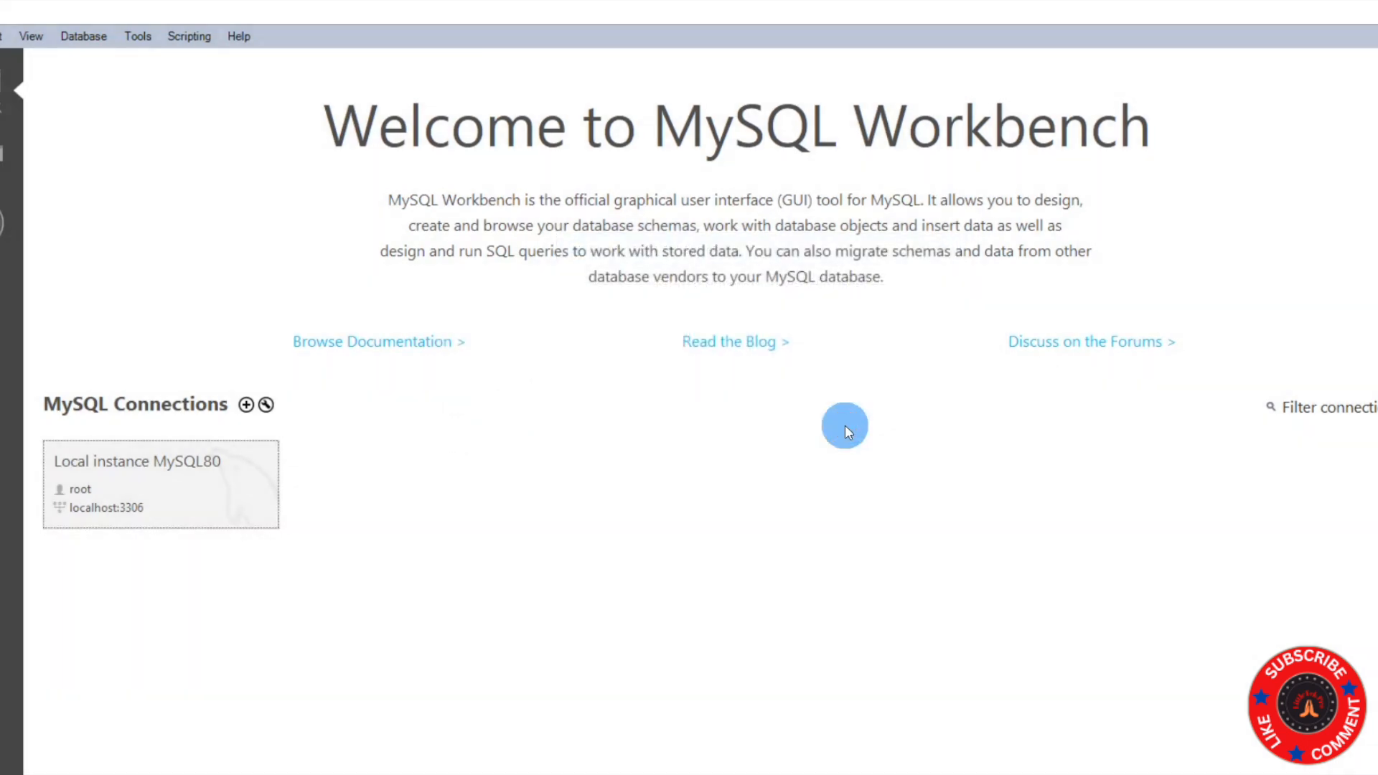
double_click(160, 484)
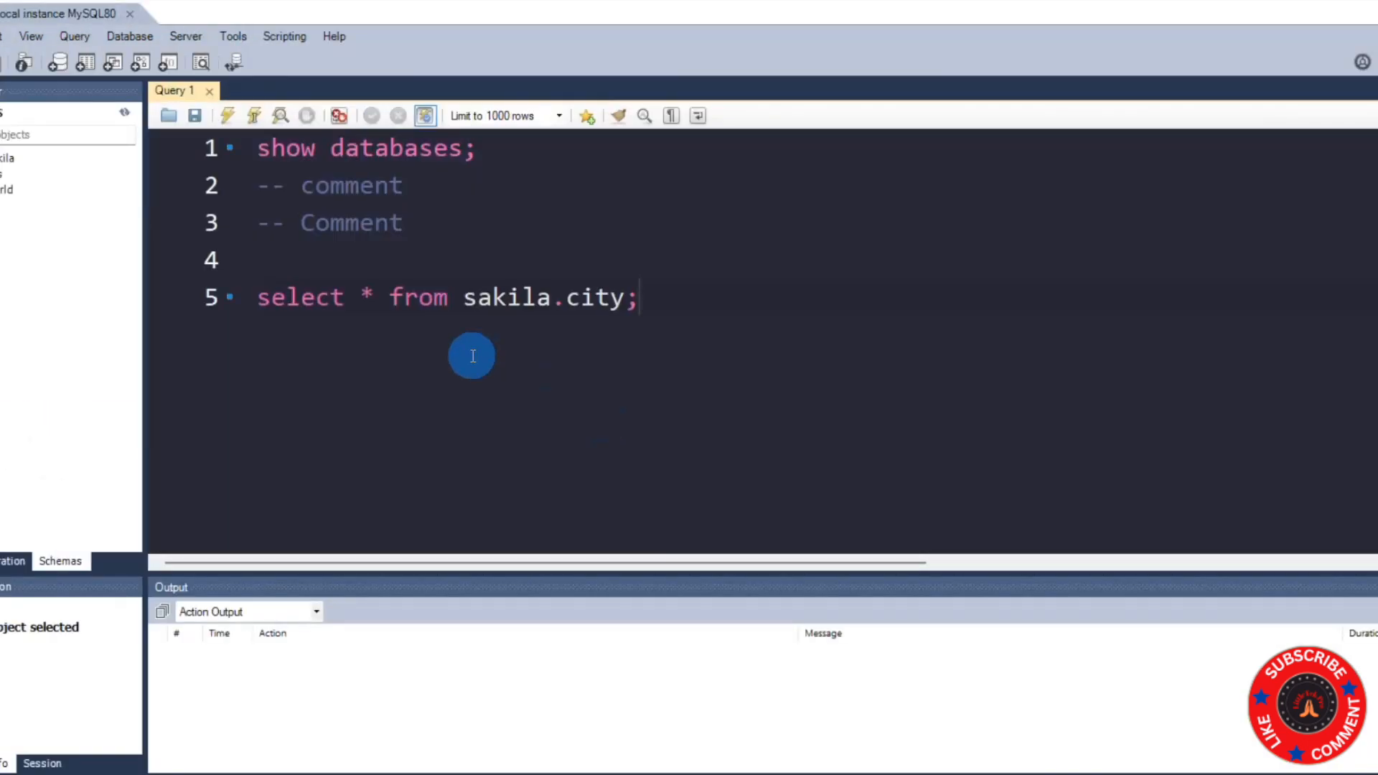
mouse_move(614, 374)
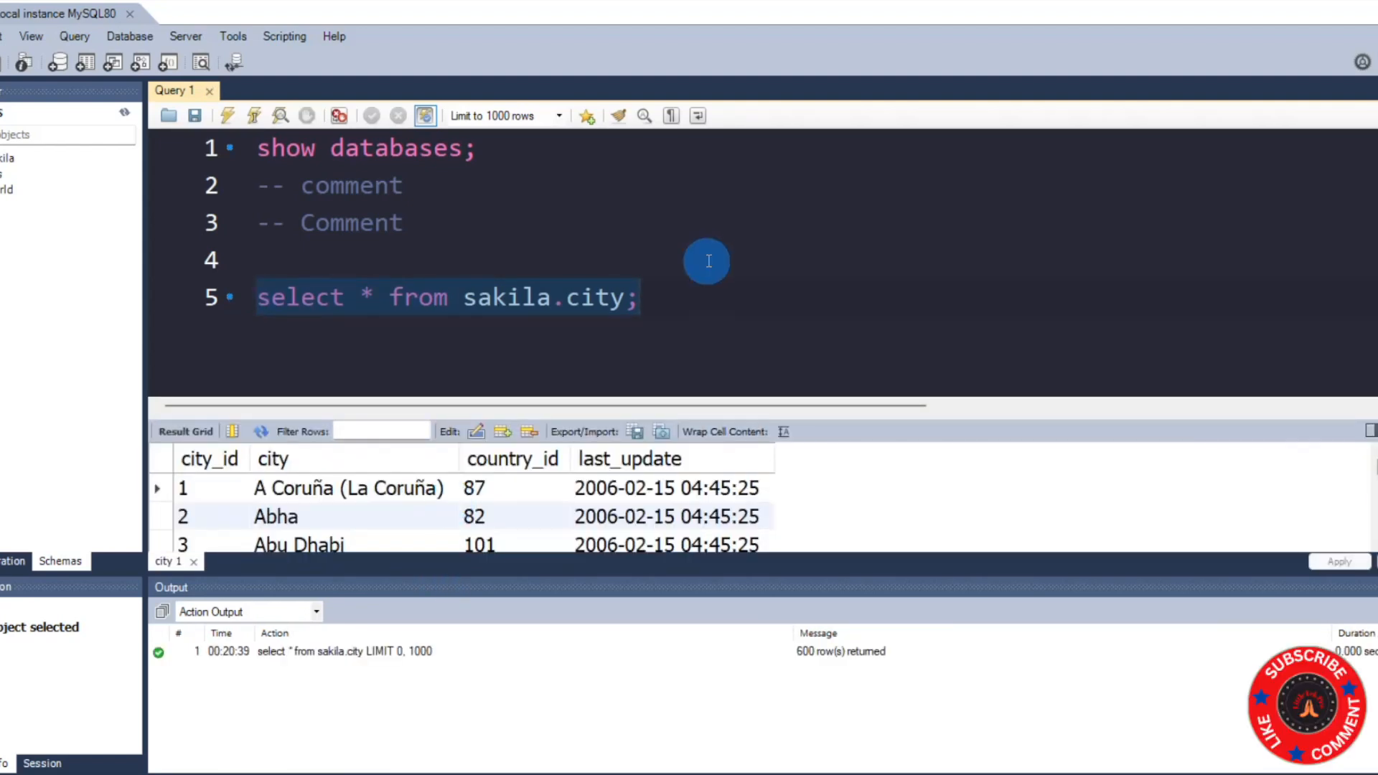
mouse_move(702, 260)
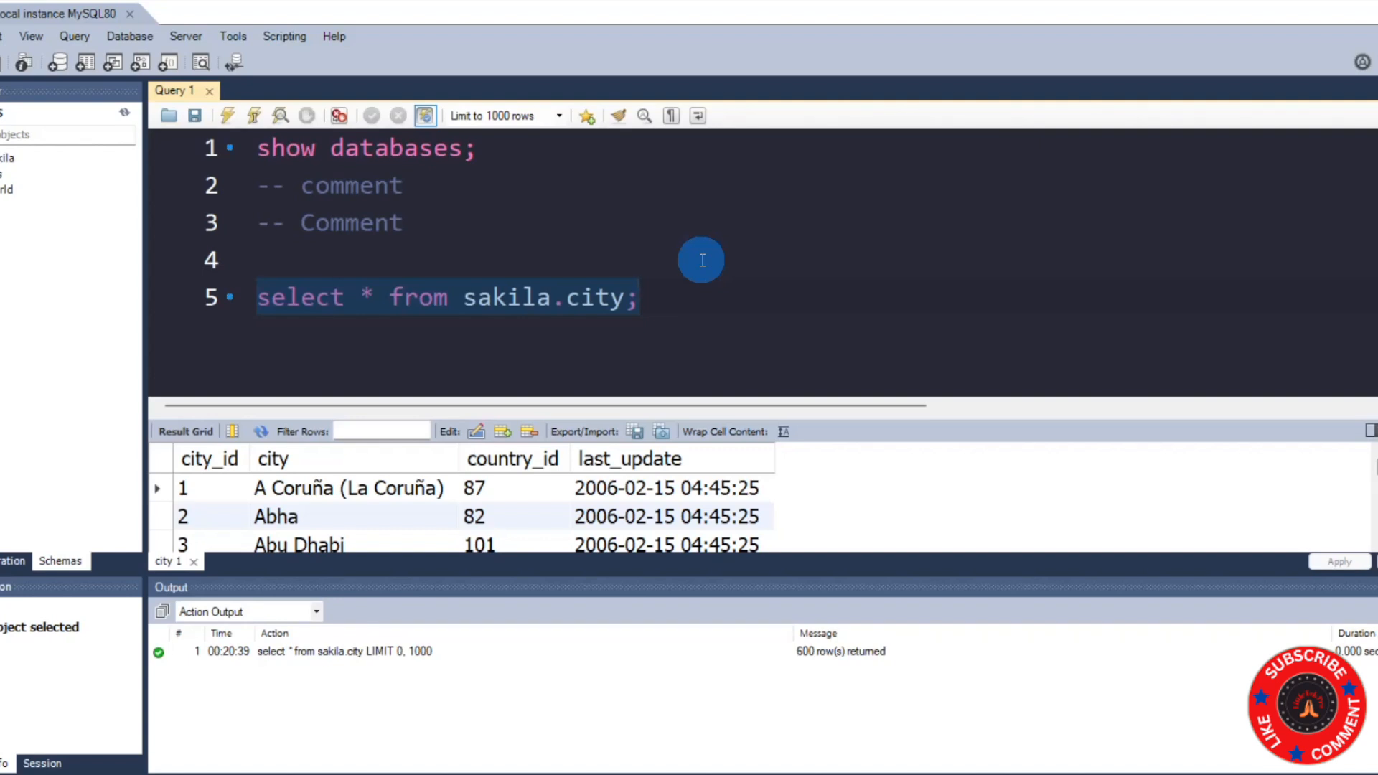
mouse_move(779, 340)
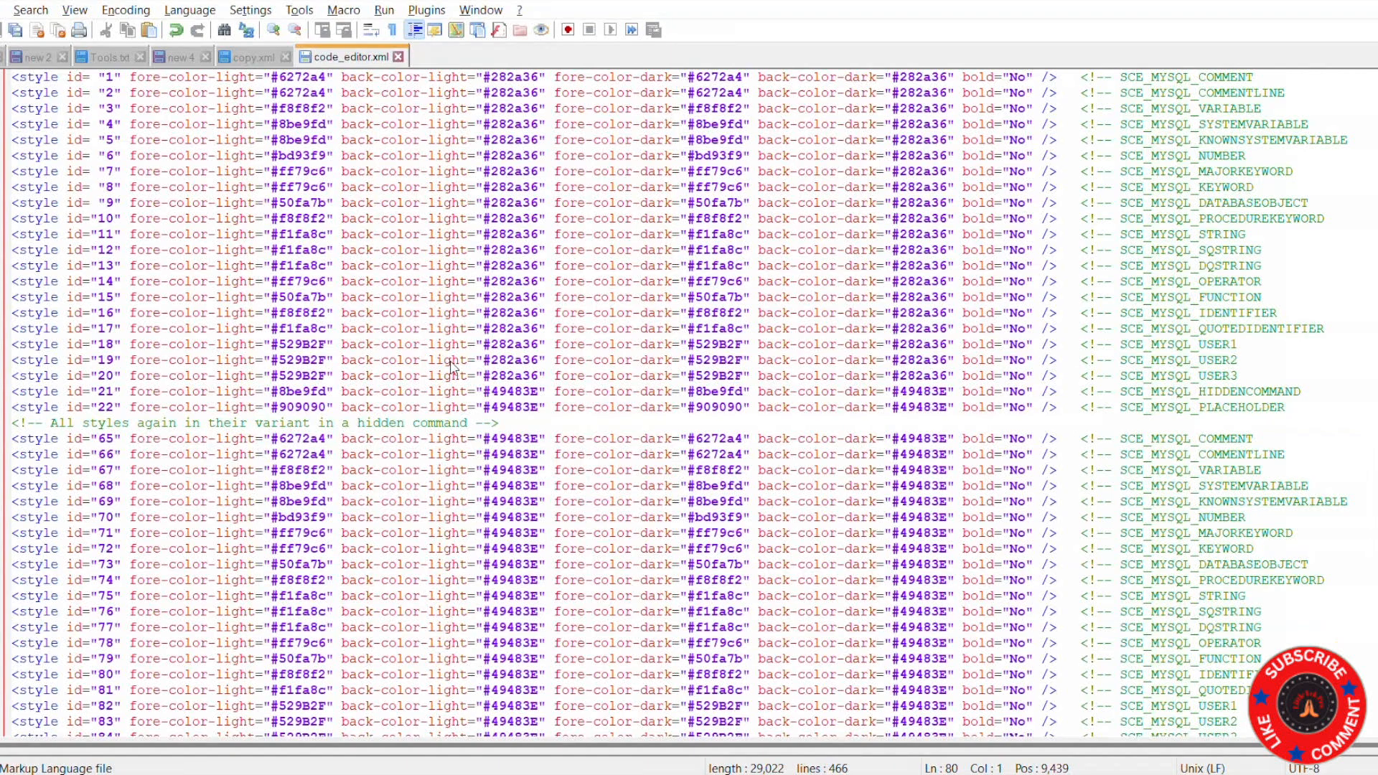
- Scroll through code_editor.xml to locate the pasted dark style block
scroll(up, 3)
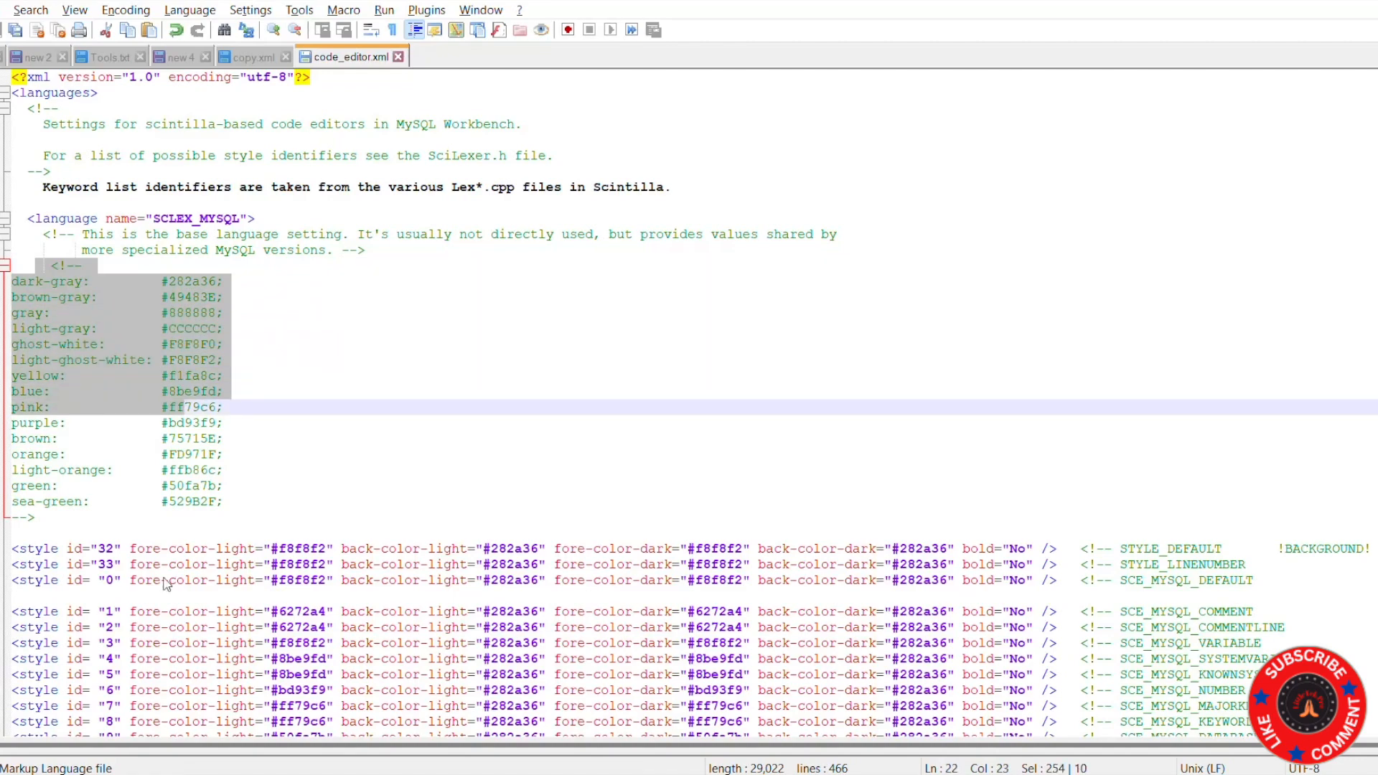
scroll(down, 3)
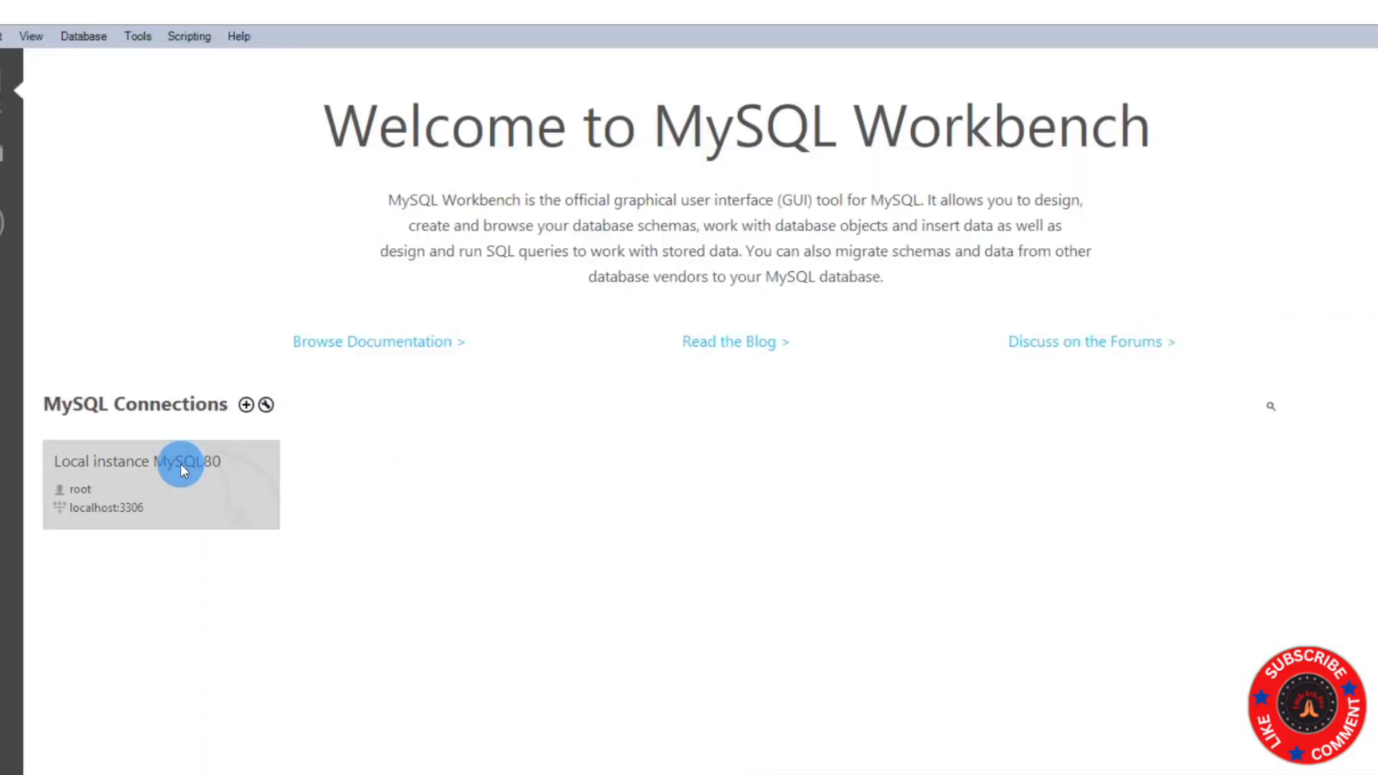
- Reconnect to Local instance MySQL80 and focus the Query 1 editor, now in light colours
click(1271, 406)
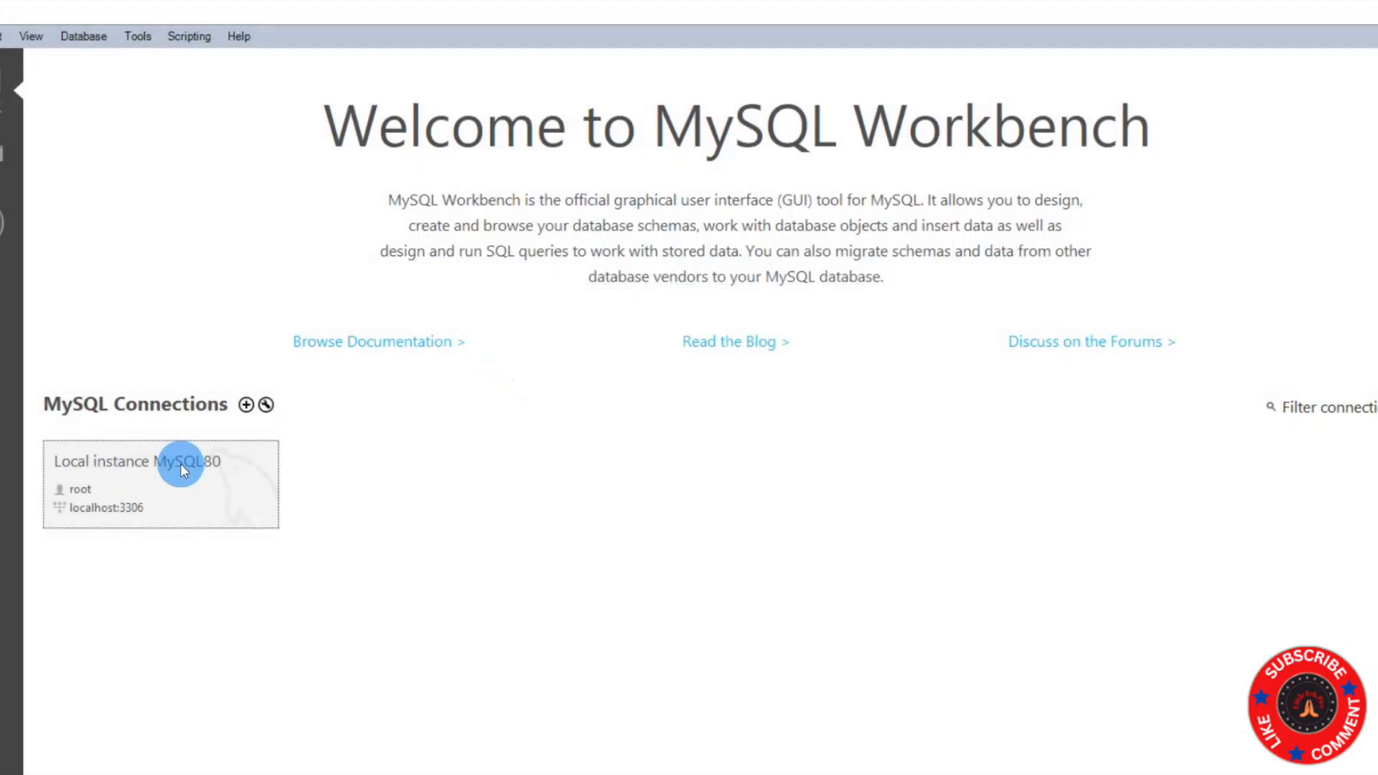
double_click(161, 461)
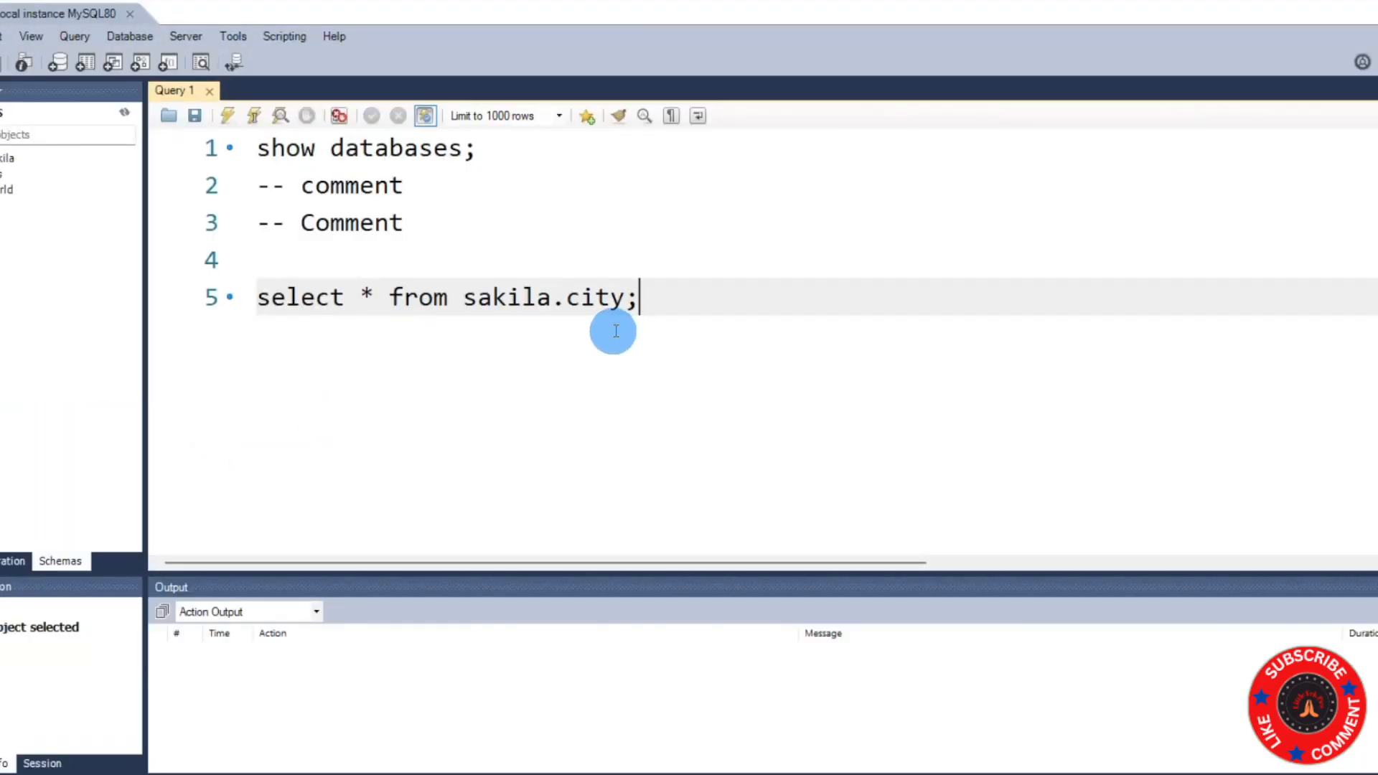
mouse_move(384, 346)
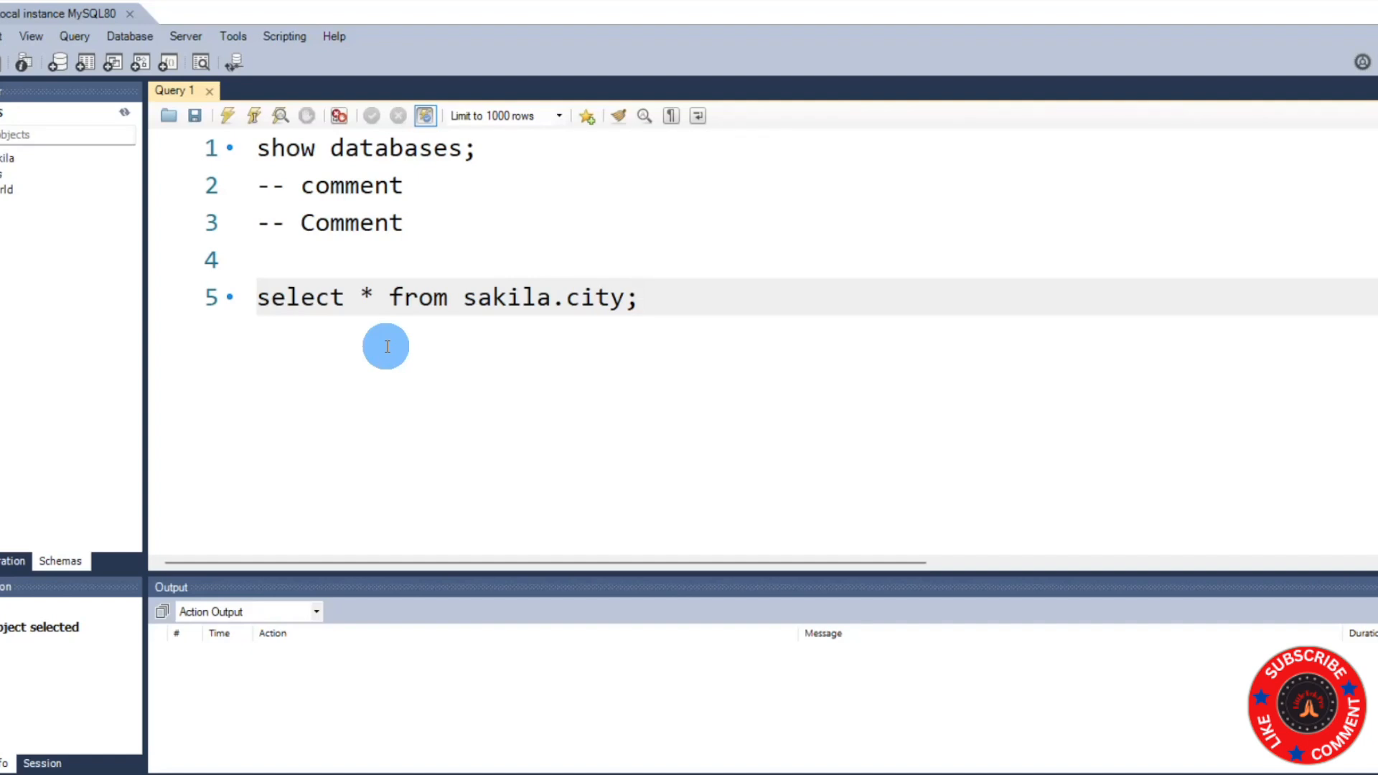
click(638, 295)
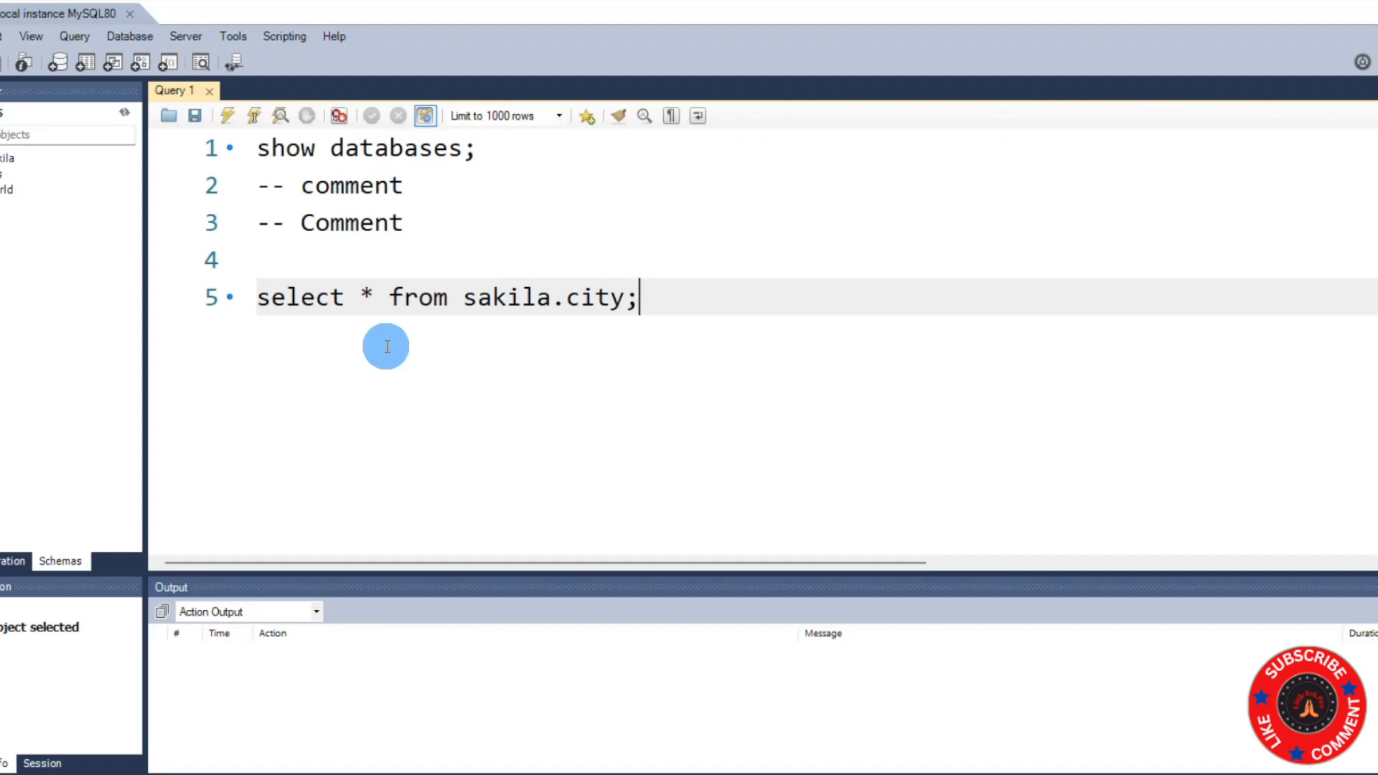